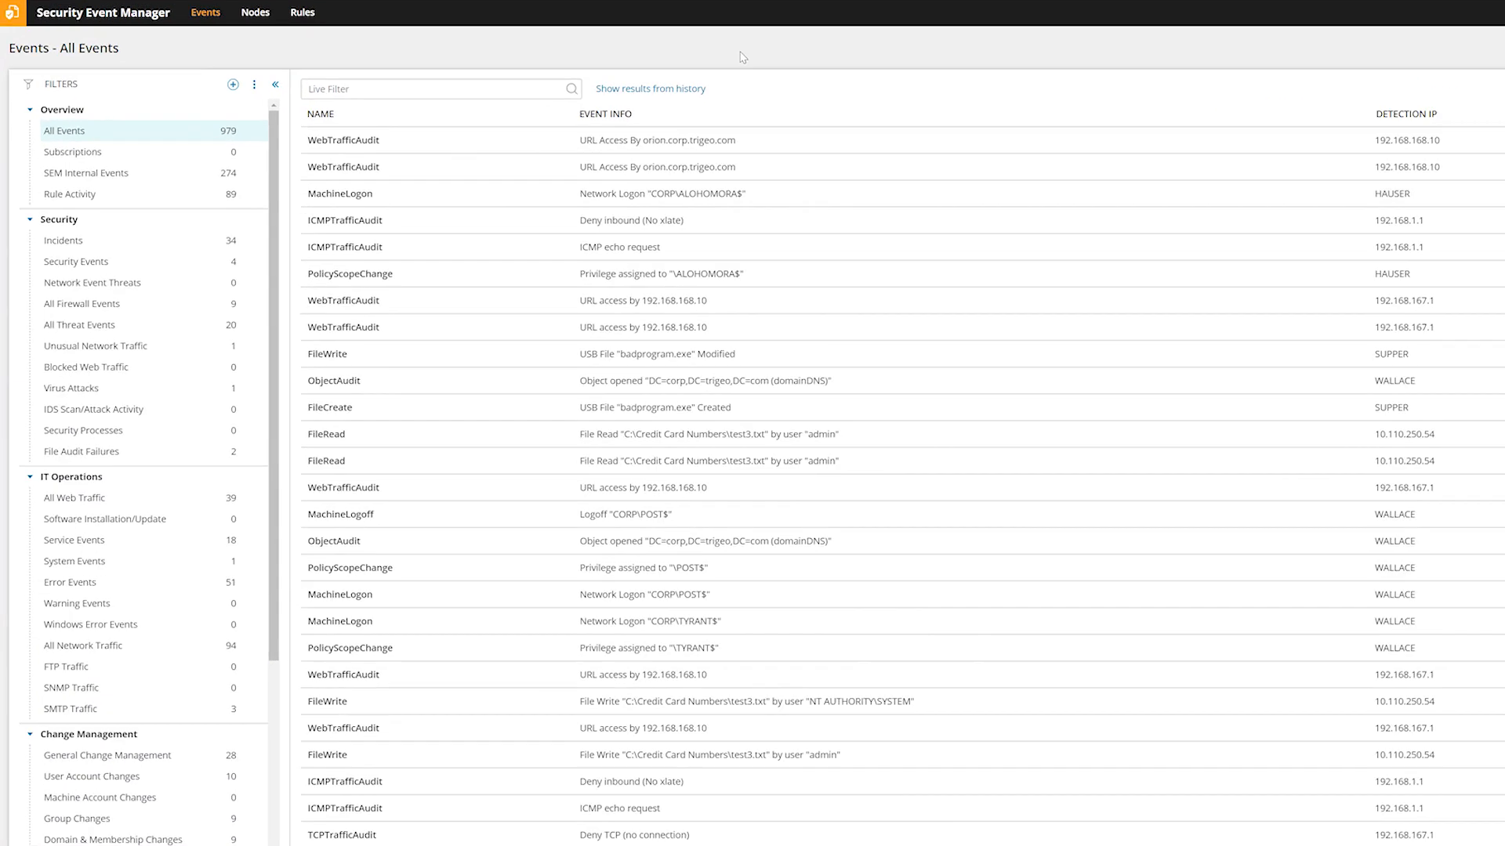
Filter the Nodes list to agent nodes and select the eng-aus-dpa-176 agent.
left_click(373, 17)
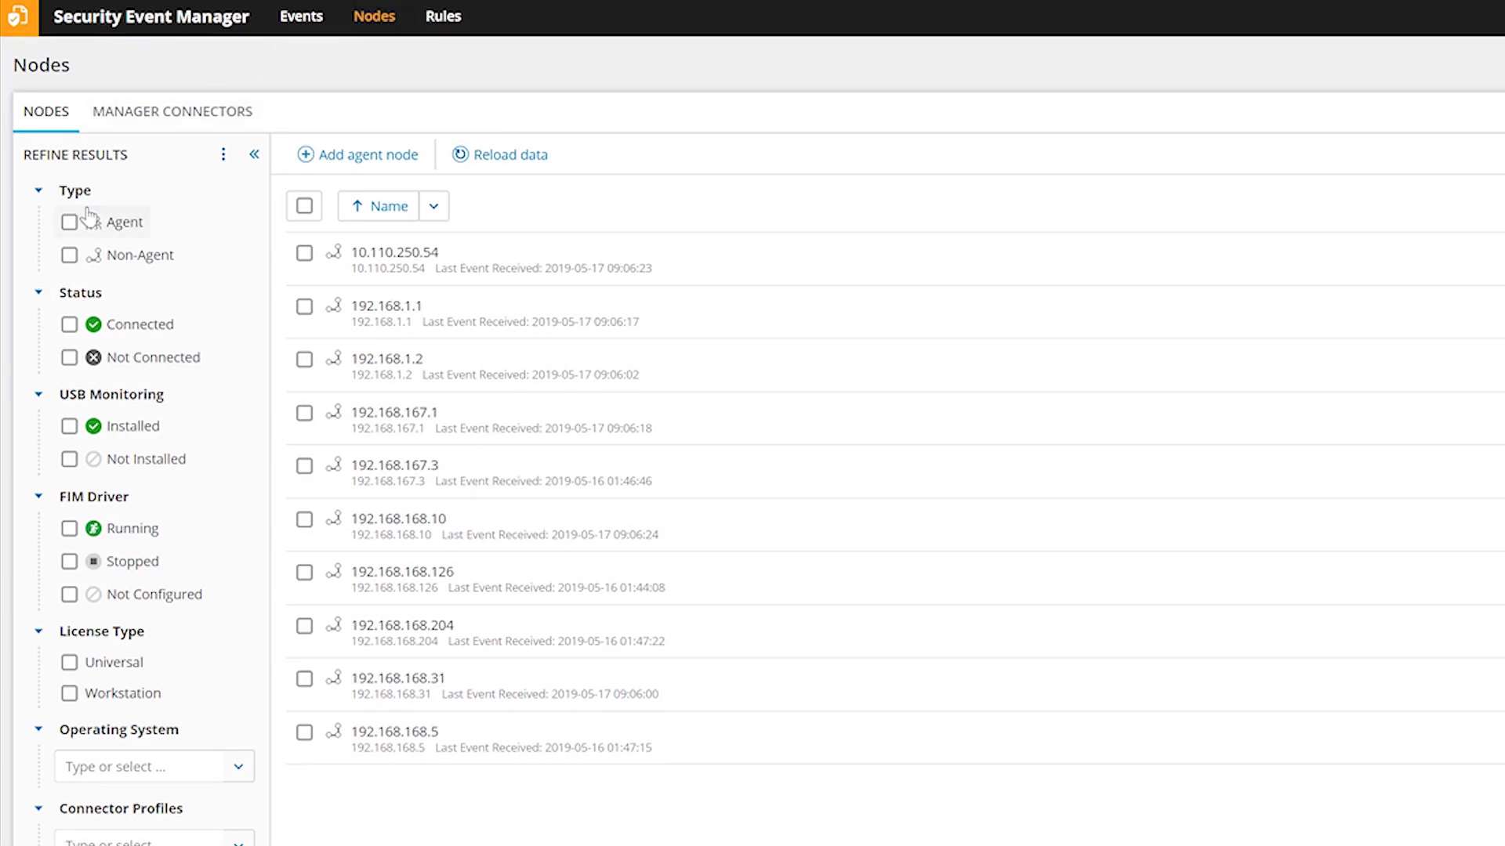
left_click(69, 222)
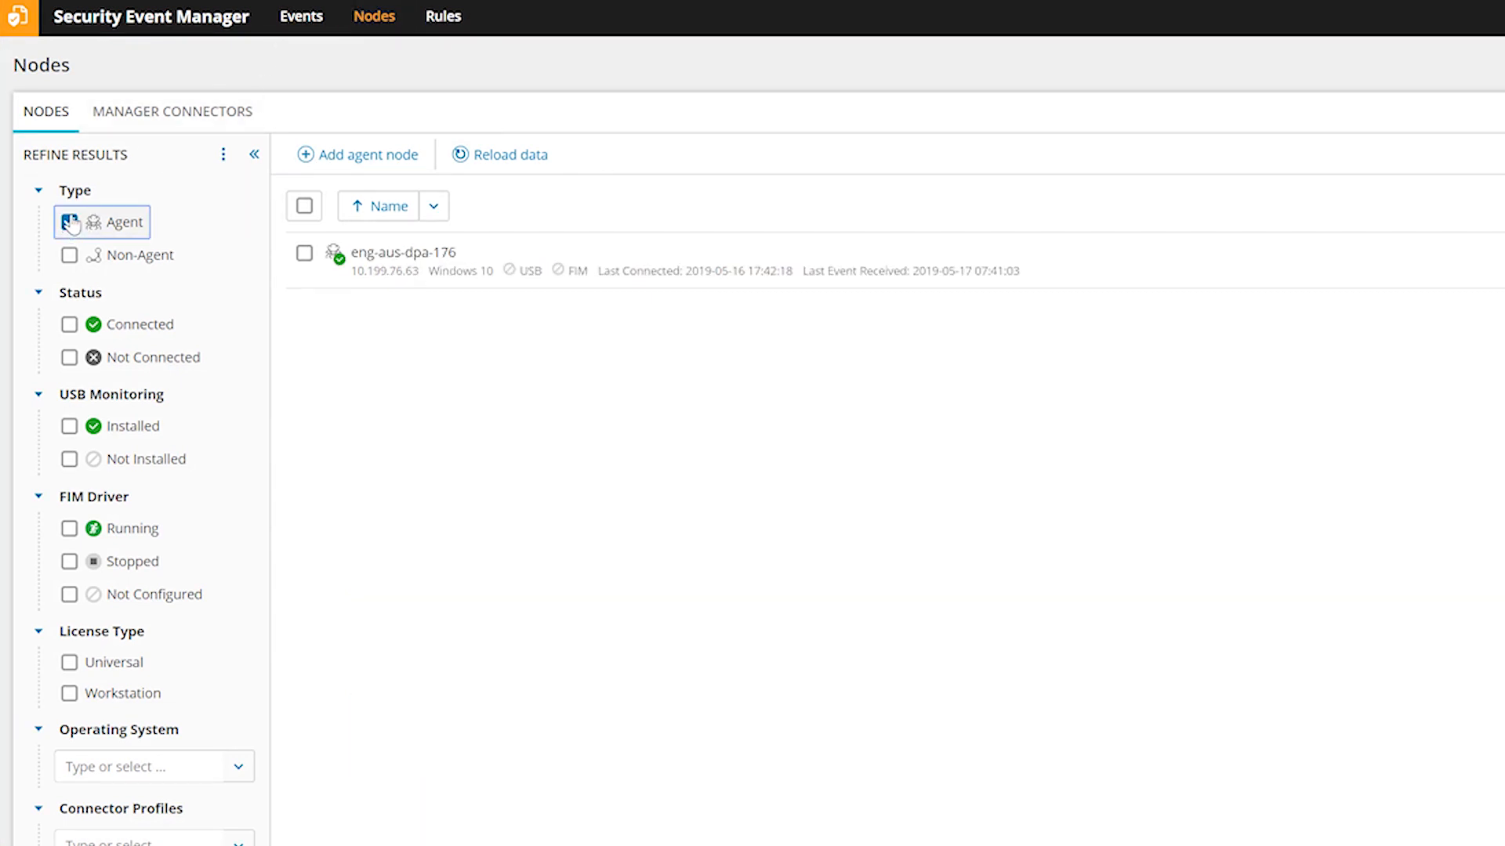
left_click(69, 222)
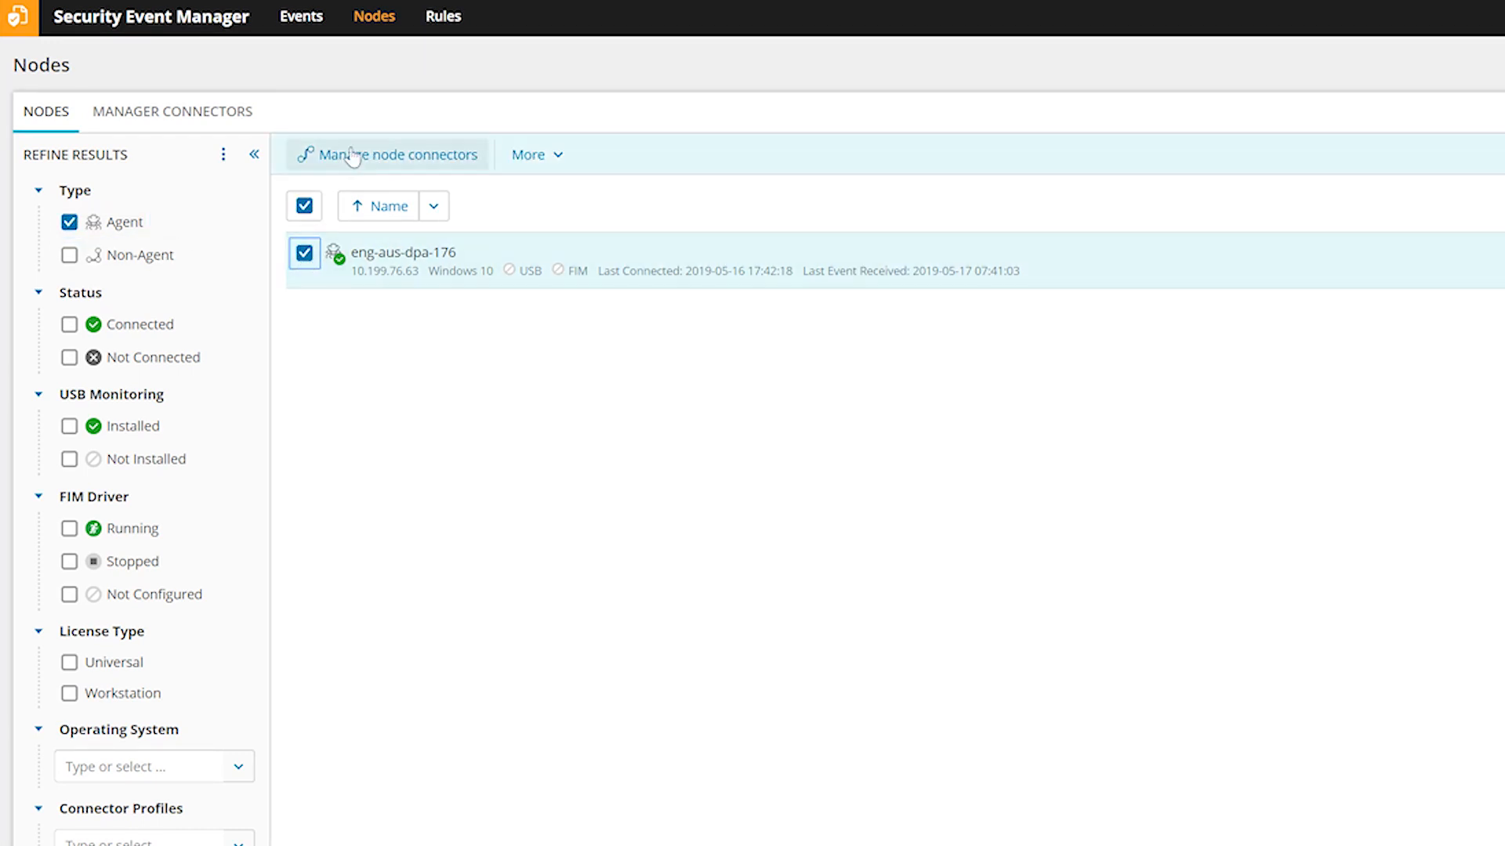
Find the Windows FIM File And Directory connector via an 'FIM' search and start a new configuration.
left_click(392, 154)
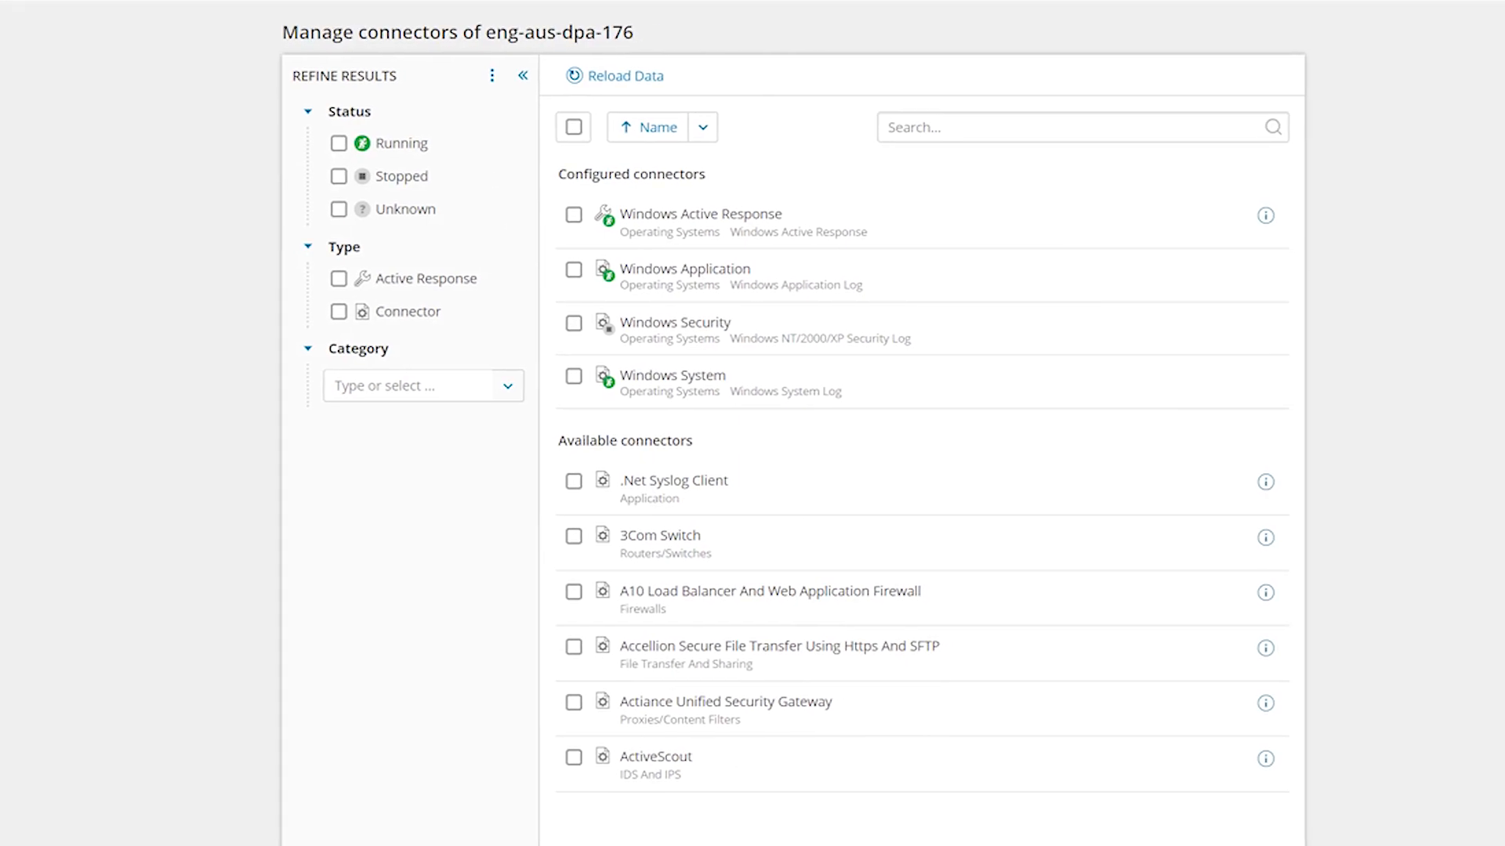
mouse_move(629, 108)
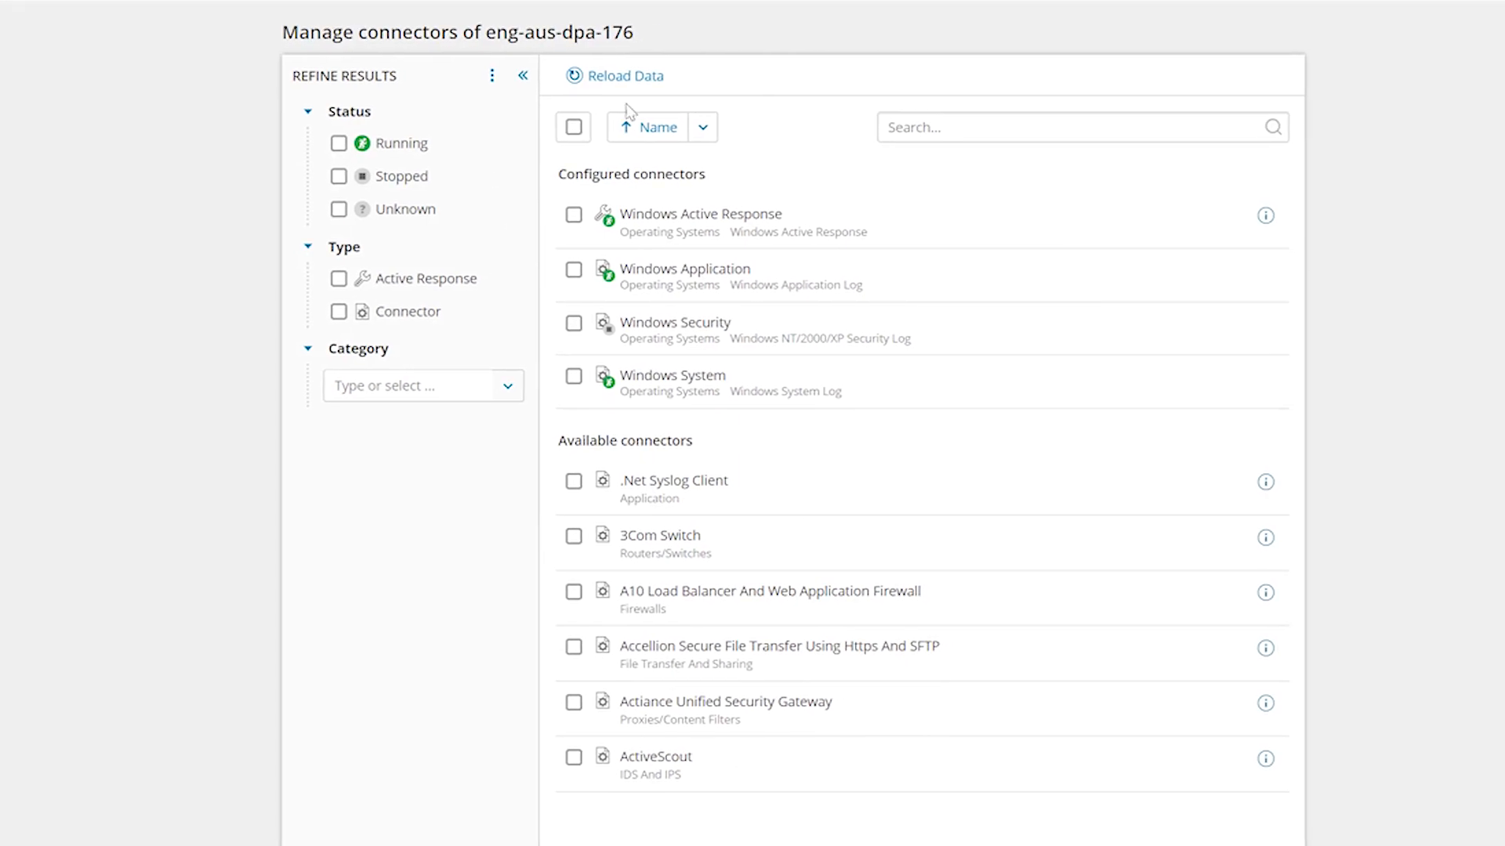
type("FIM")
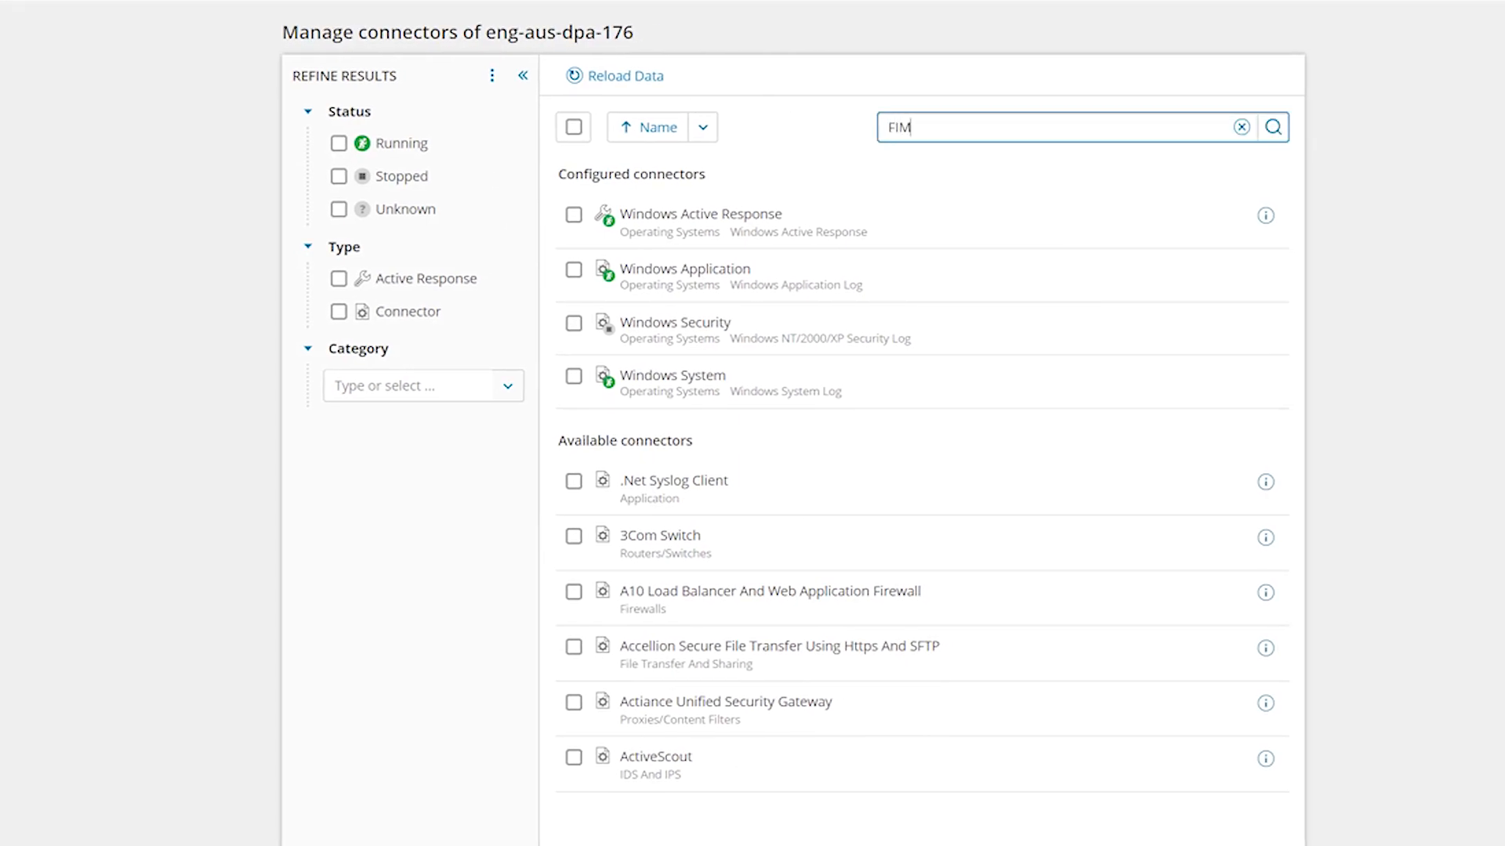
left_click(1272, 127)
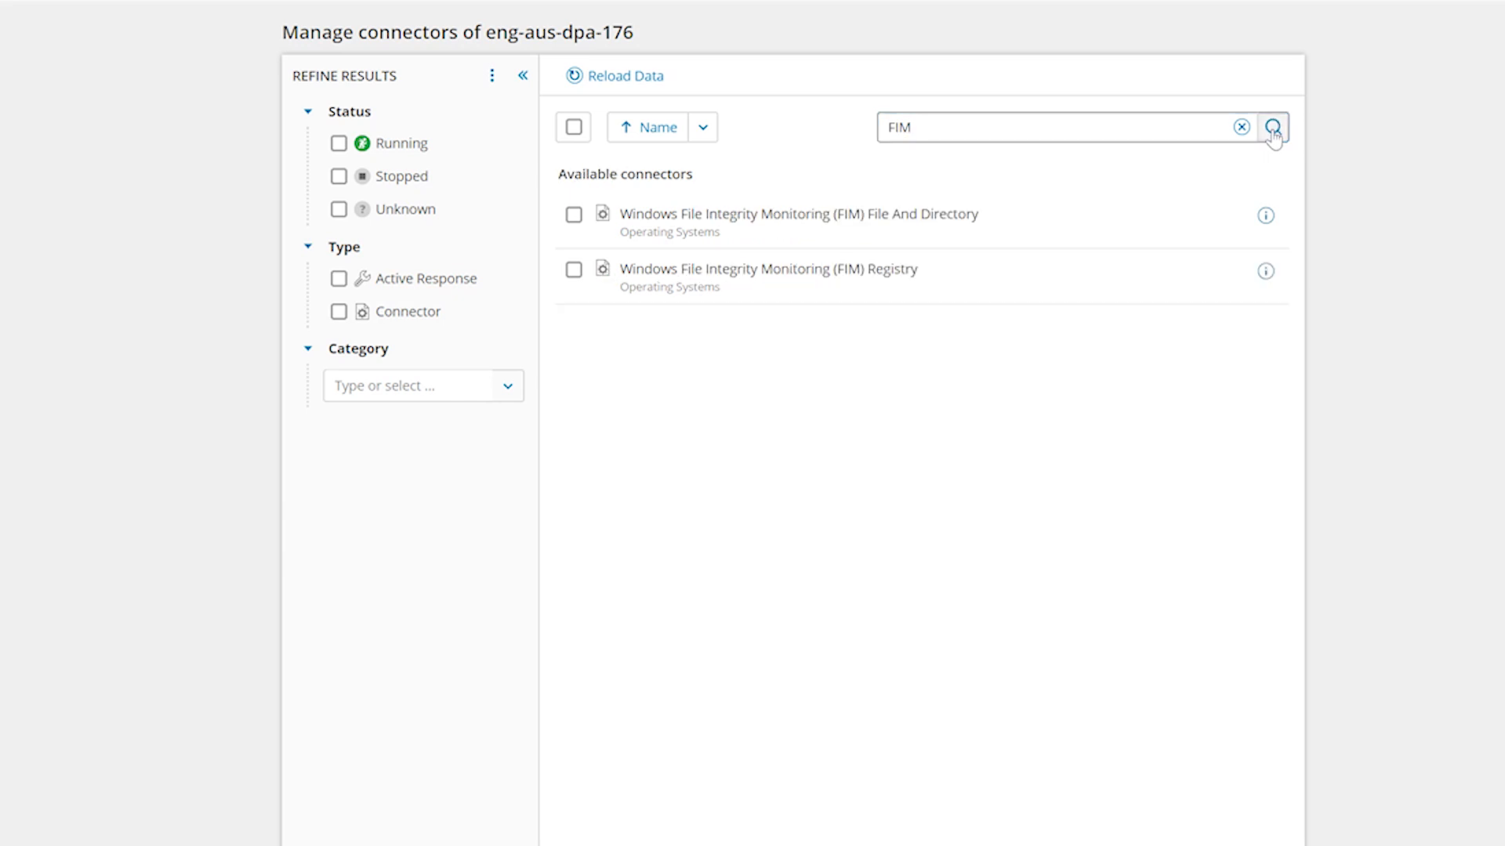
mouse_move(573, 215)
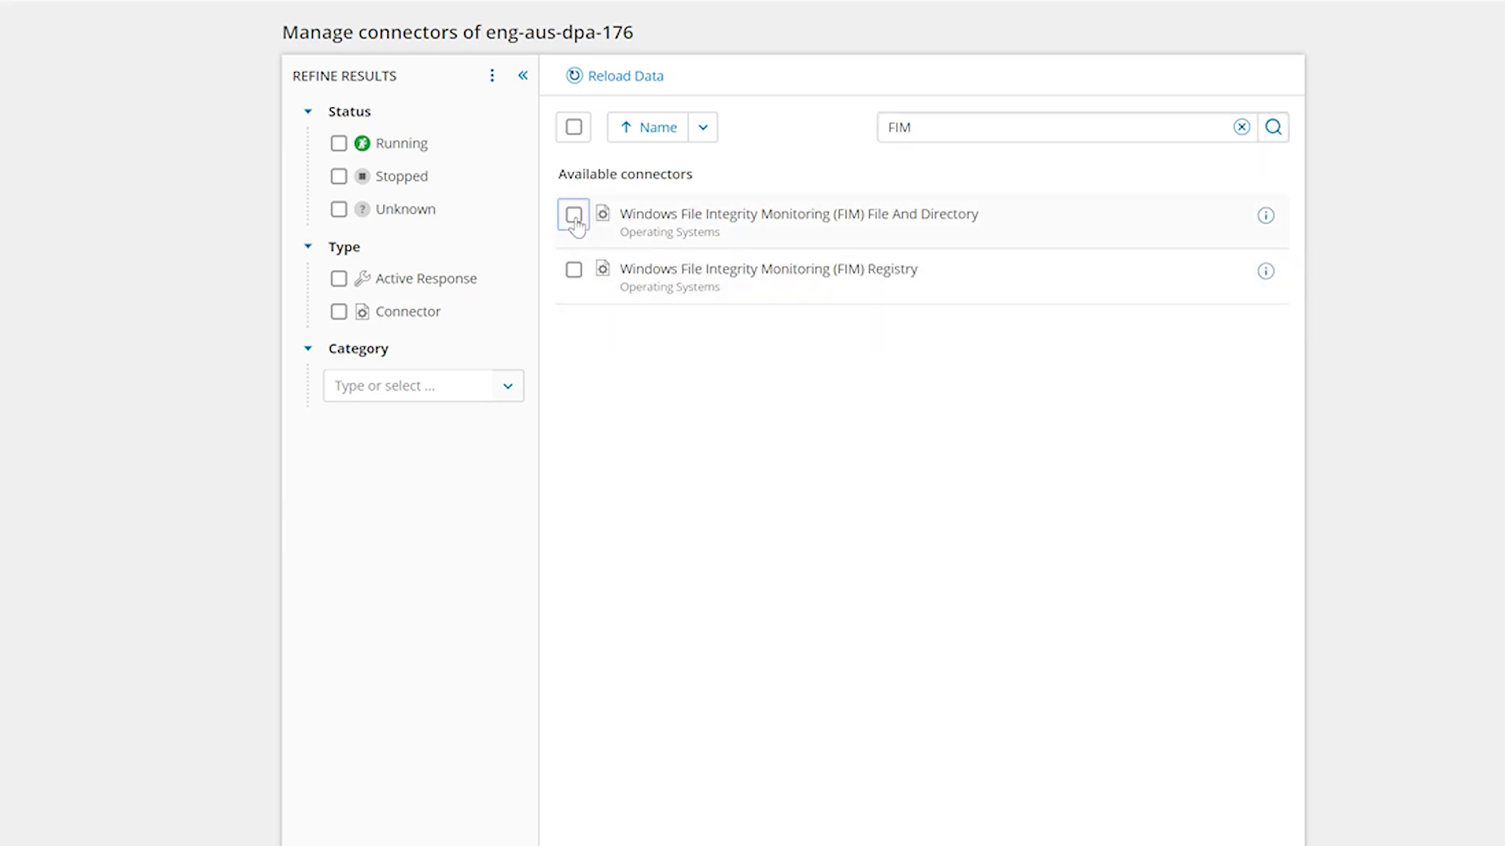
left_click(573, 215)
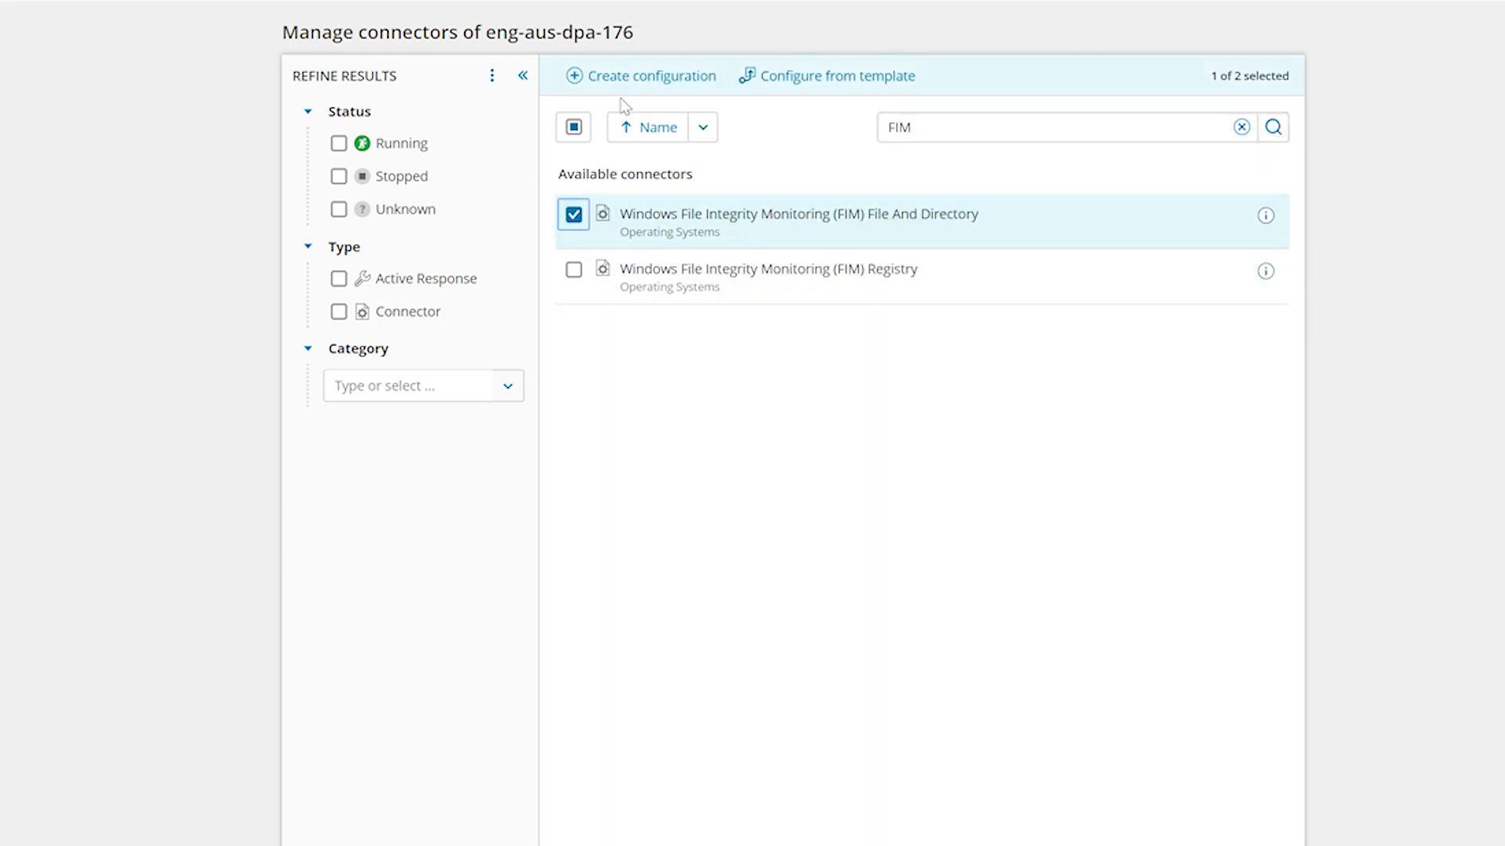
left_click(650, 76)
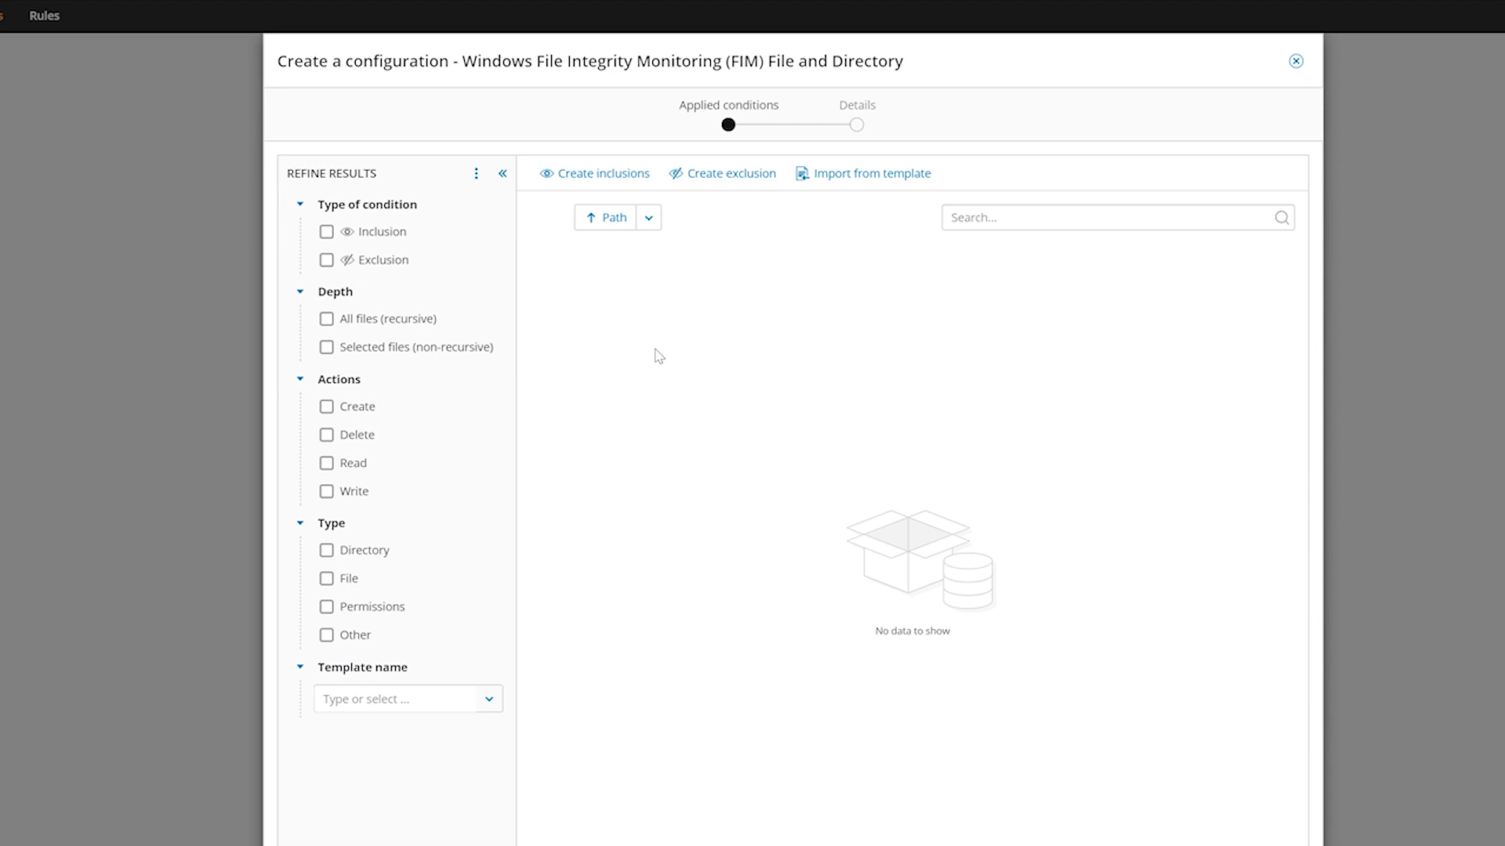
mouse_move(593, 174)
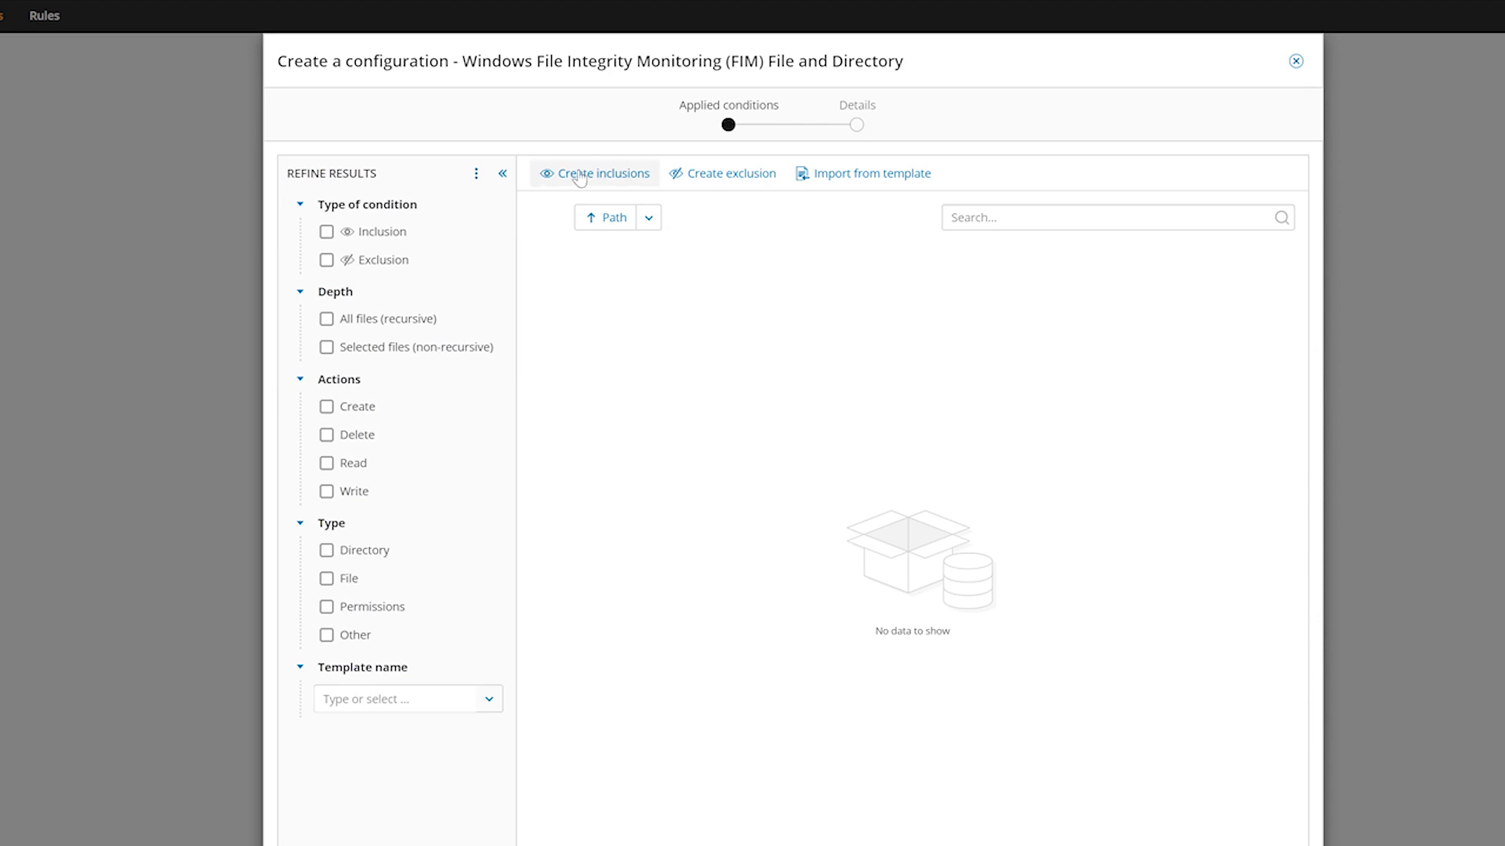
Add an inclusion and pick C:\Windows\System32\config from the agent's directory tree.
left_click(602, 174)
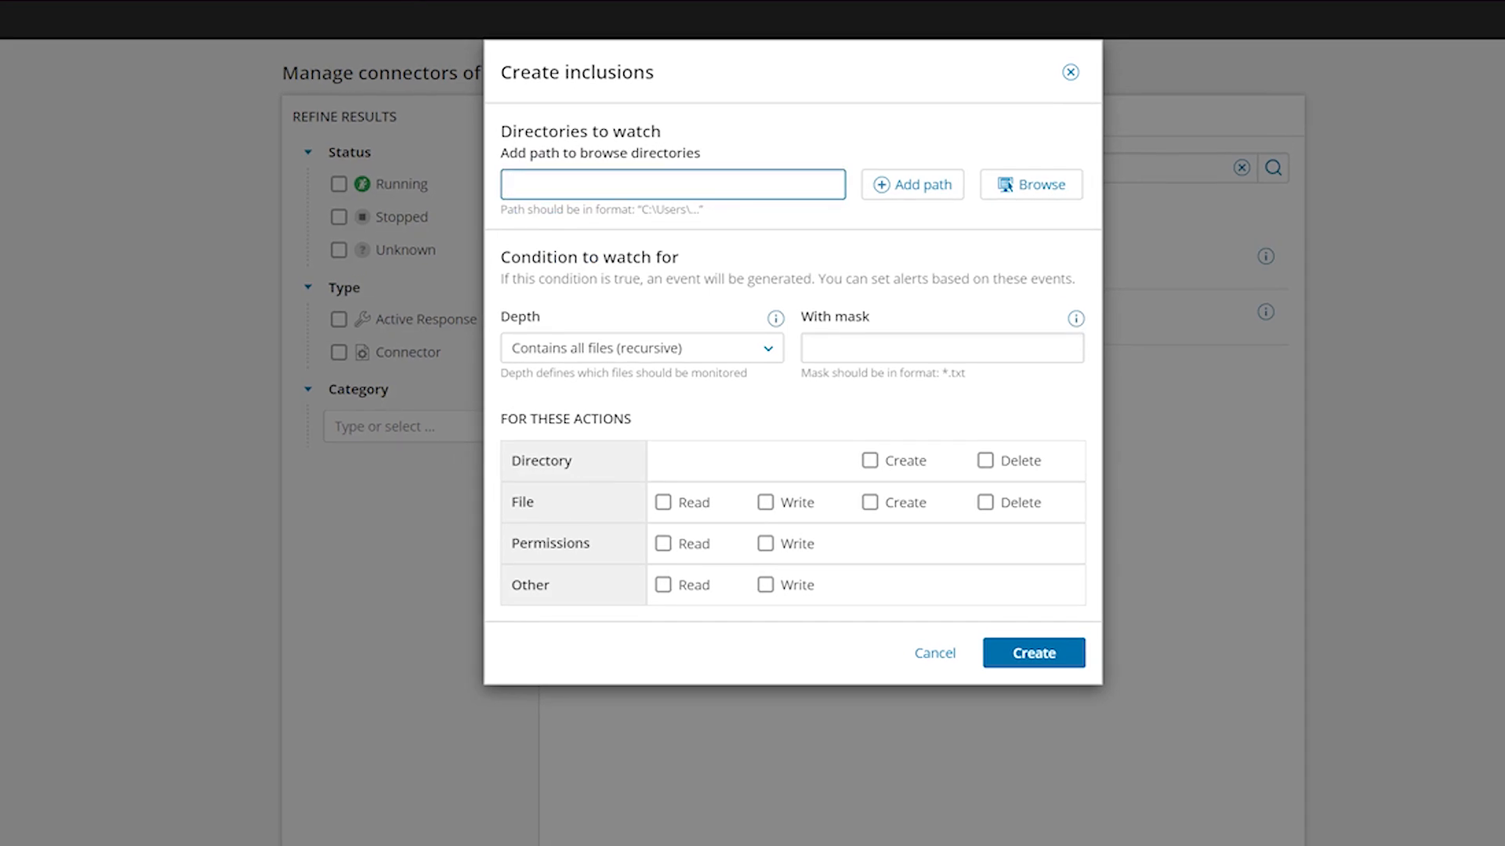
mouse_move(1031, 184)
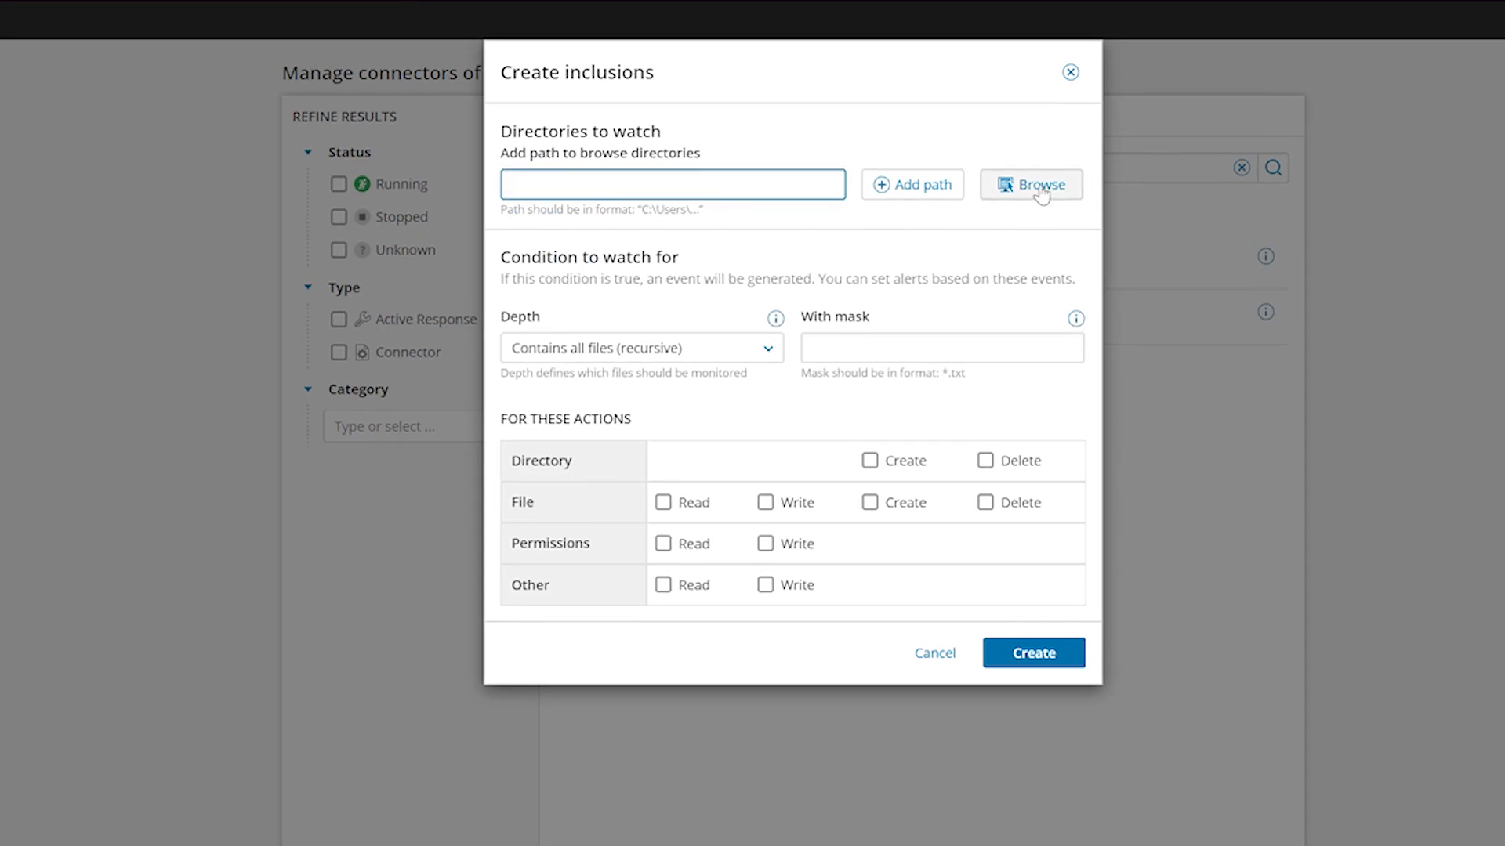
left_click(1030, 184)
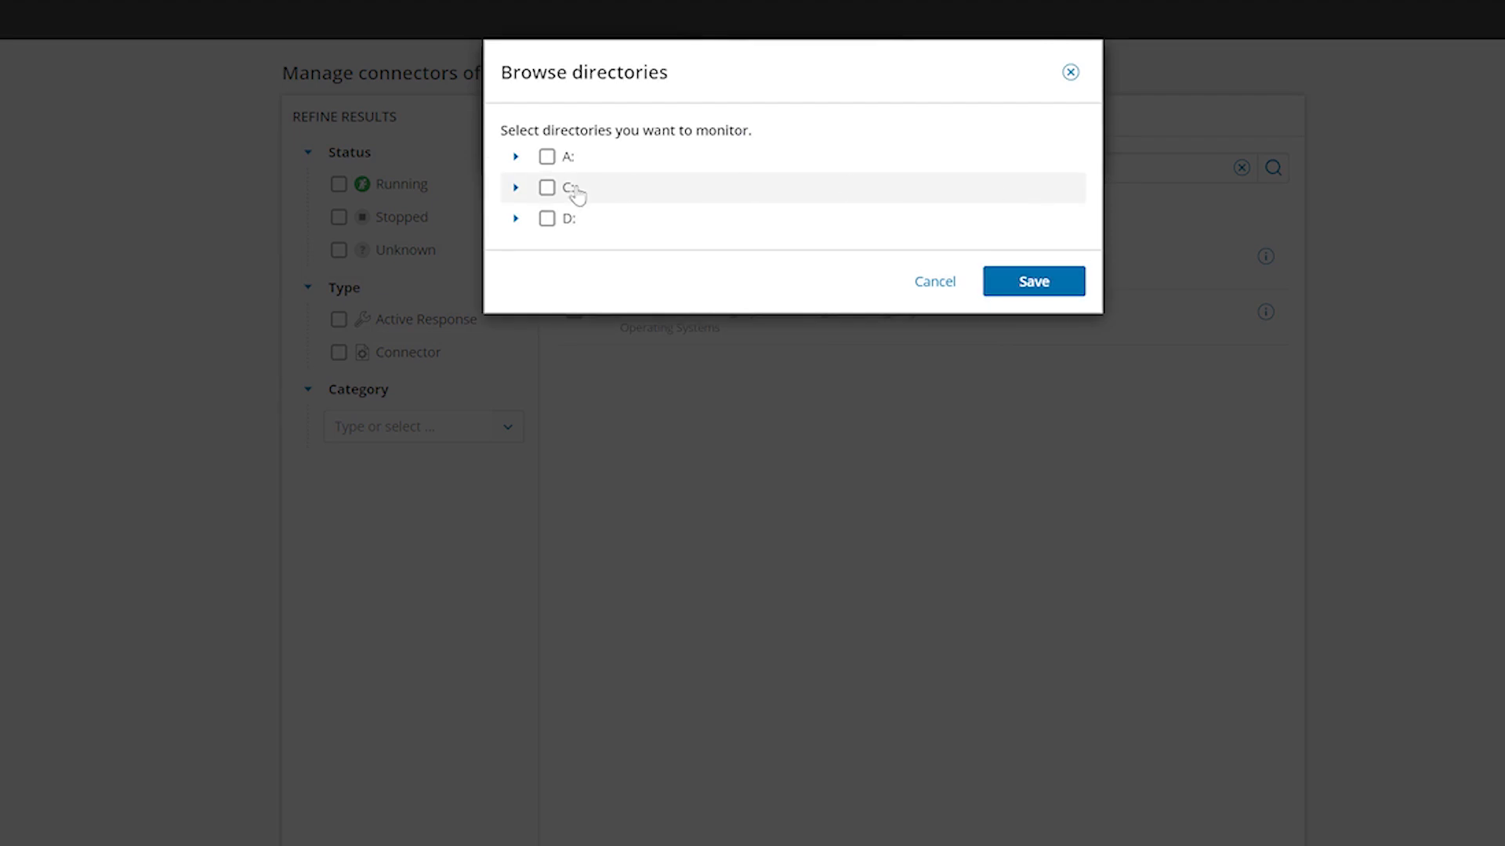
left_click(515, 187)
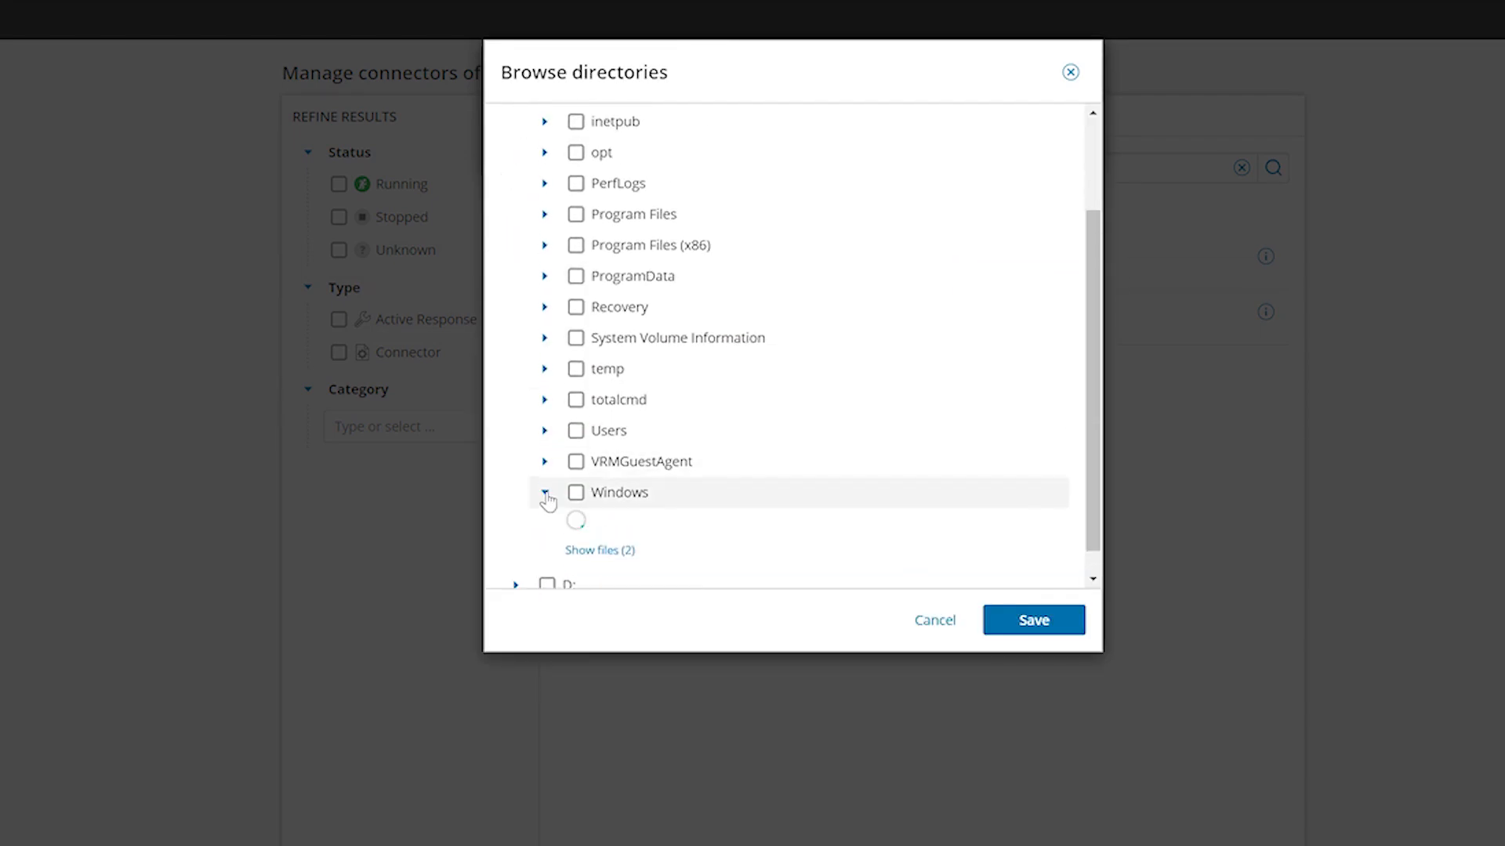
left_click(545, 496)
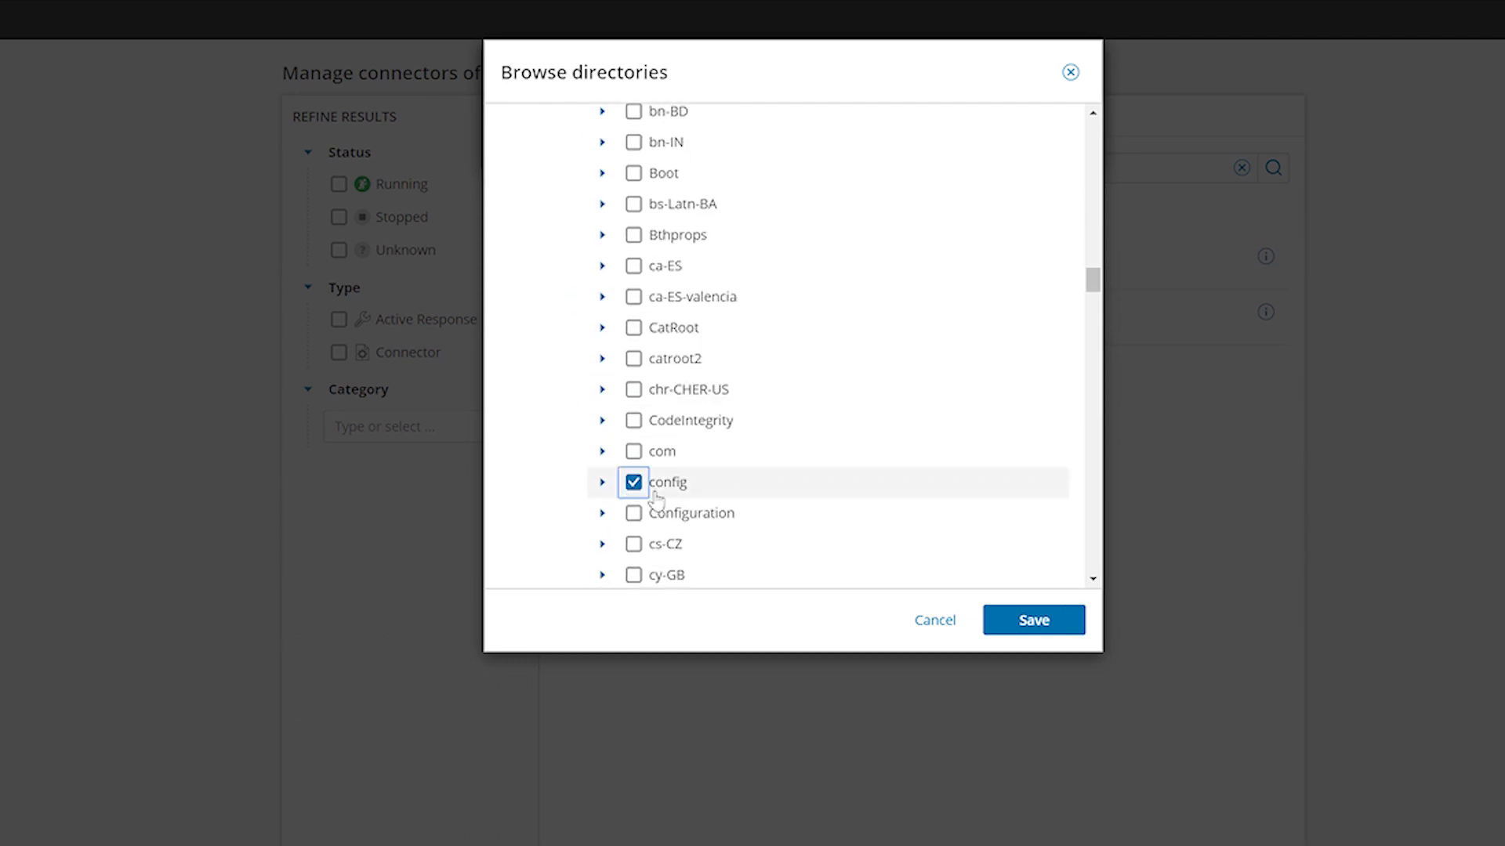
left_click(1033, 620)
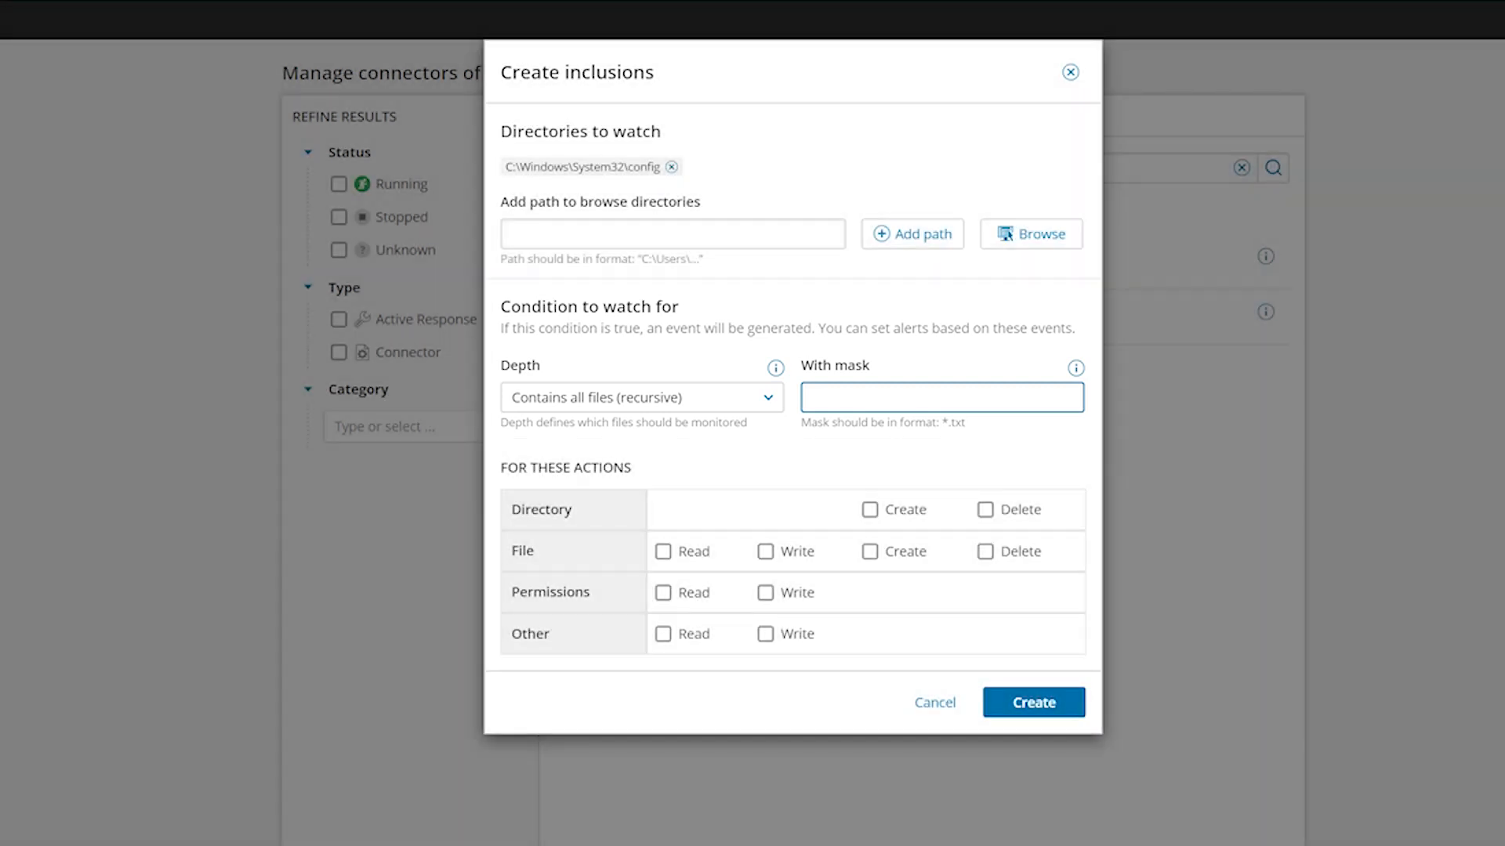
Mask the inclusion to *.txt, *.ini, *.dll and watch directory create/delete, file actions and permission writes.
type("*.txt, *.ini, *.dll")
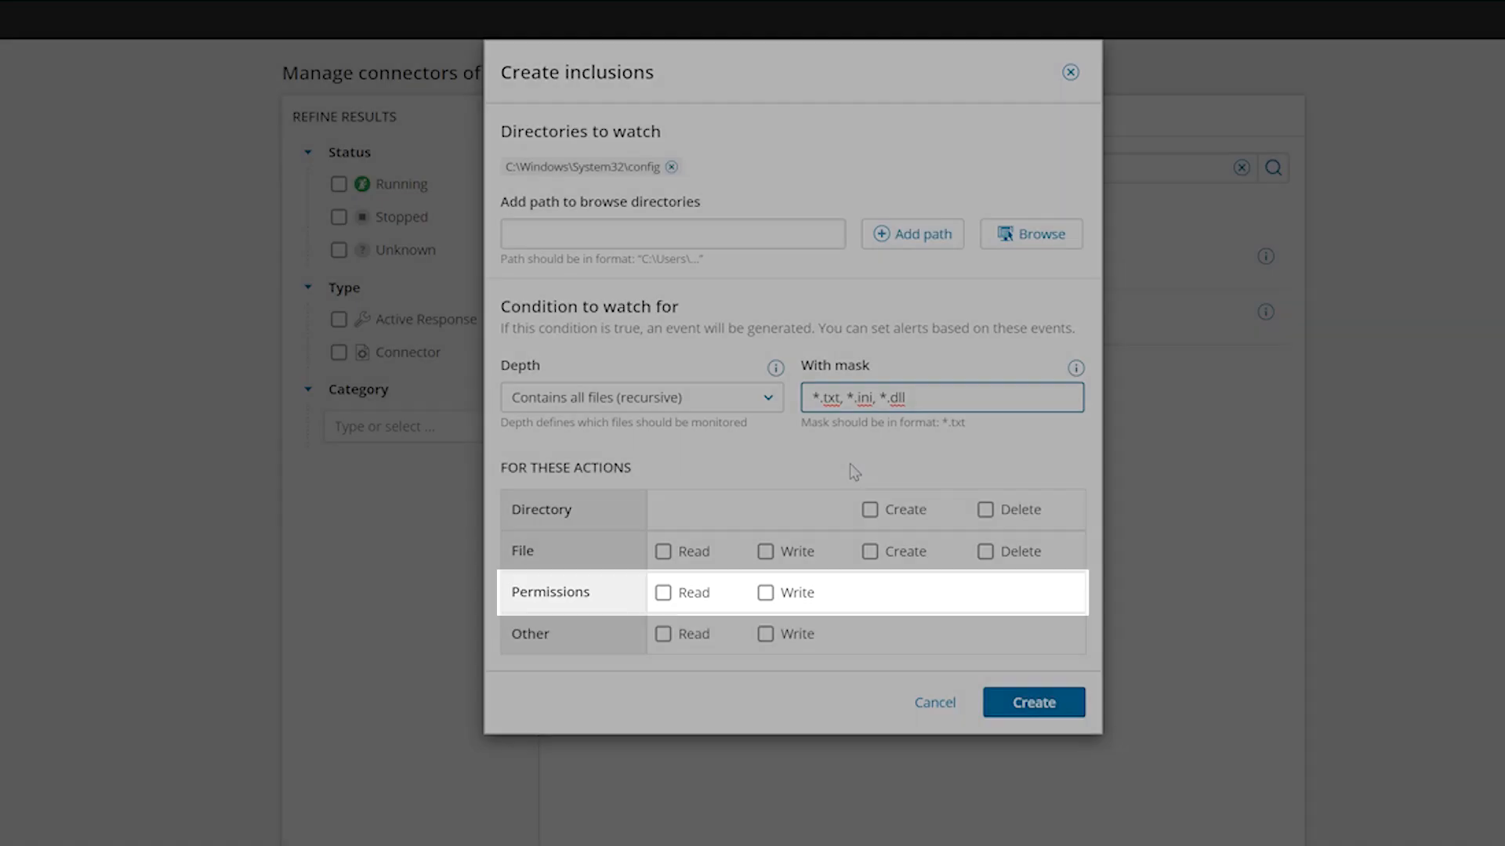
mouse_move(852, 471)
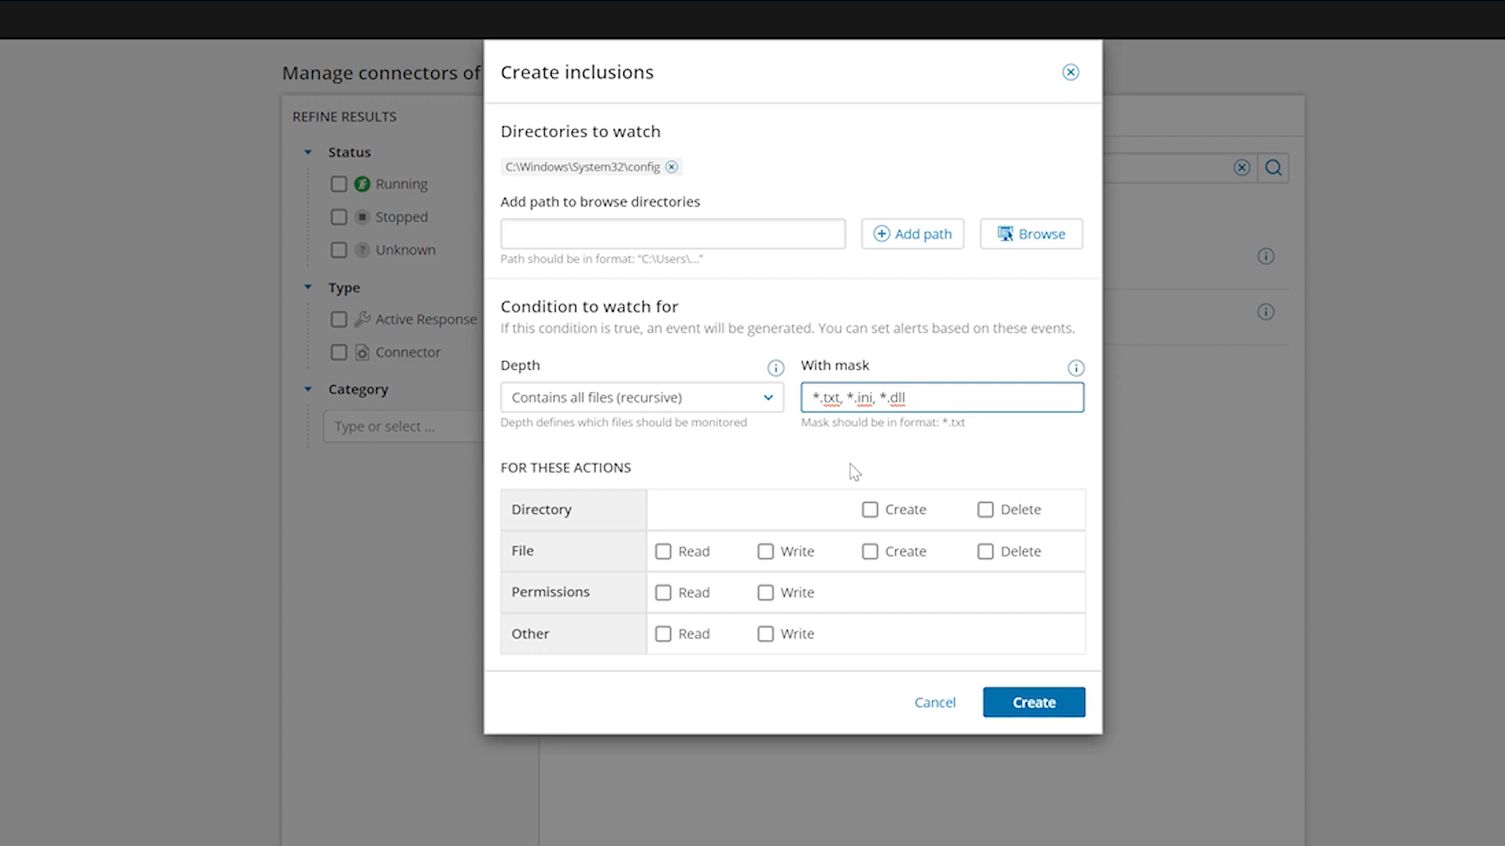
left_click(984, 509)
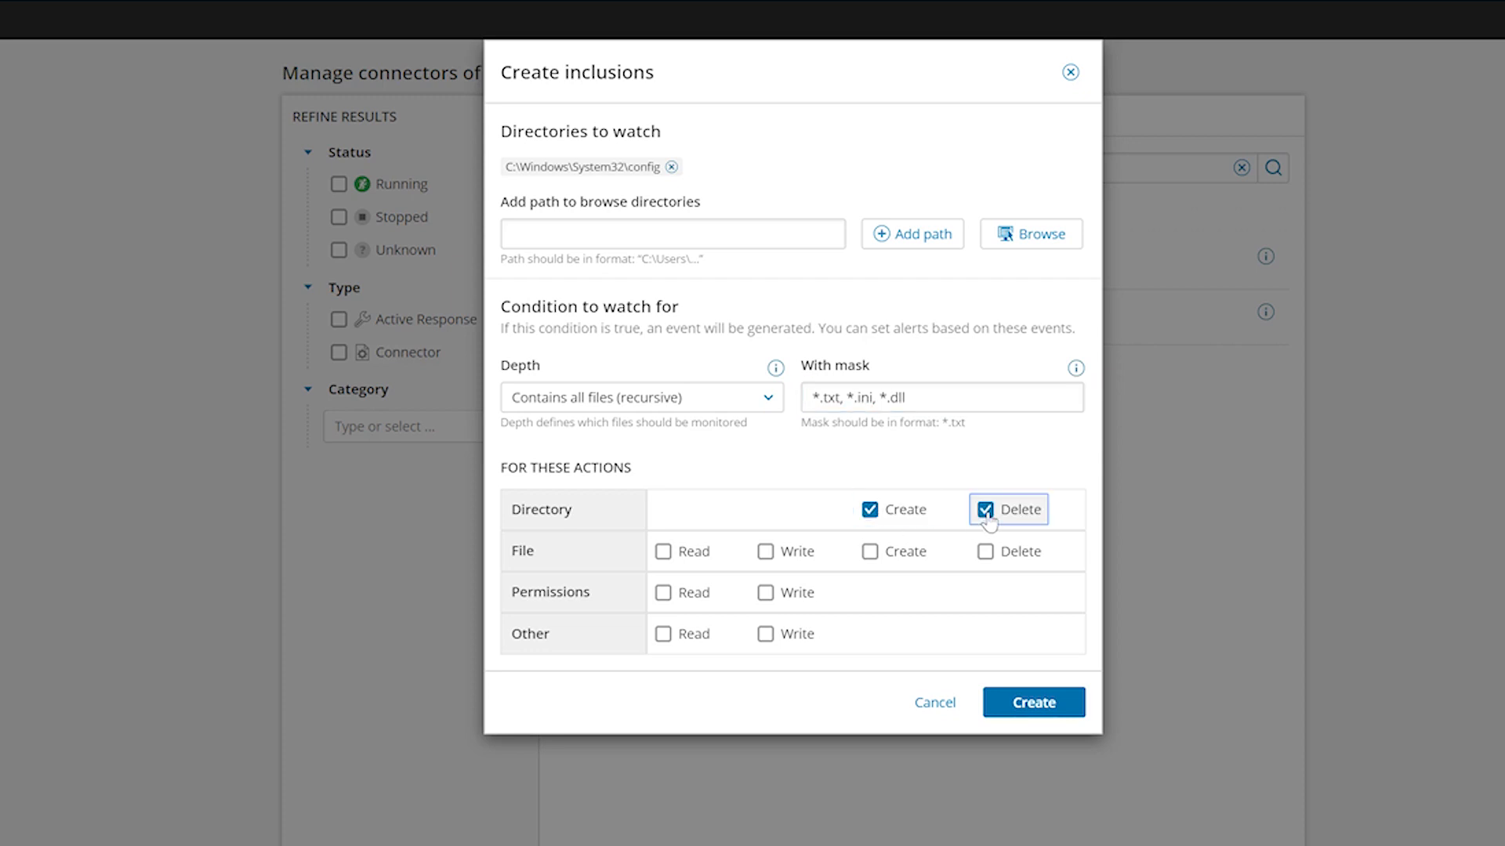
left_click(662, 551)
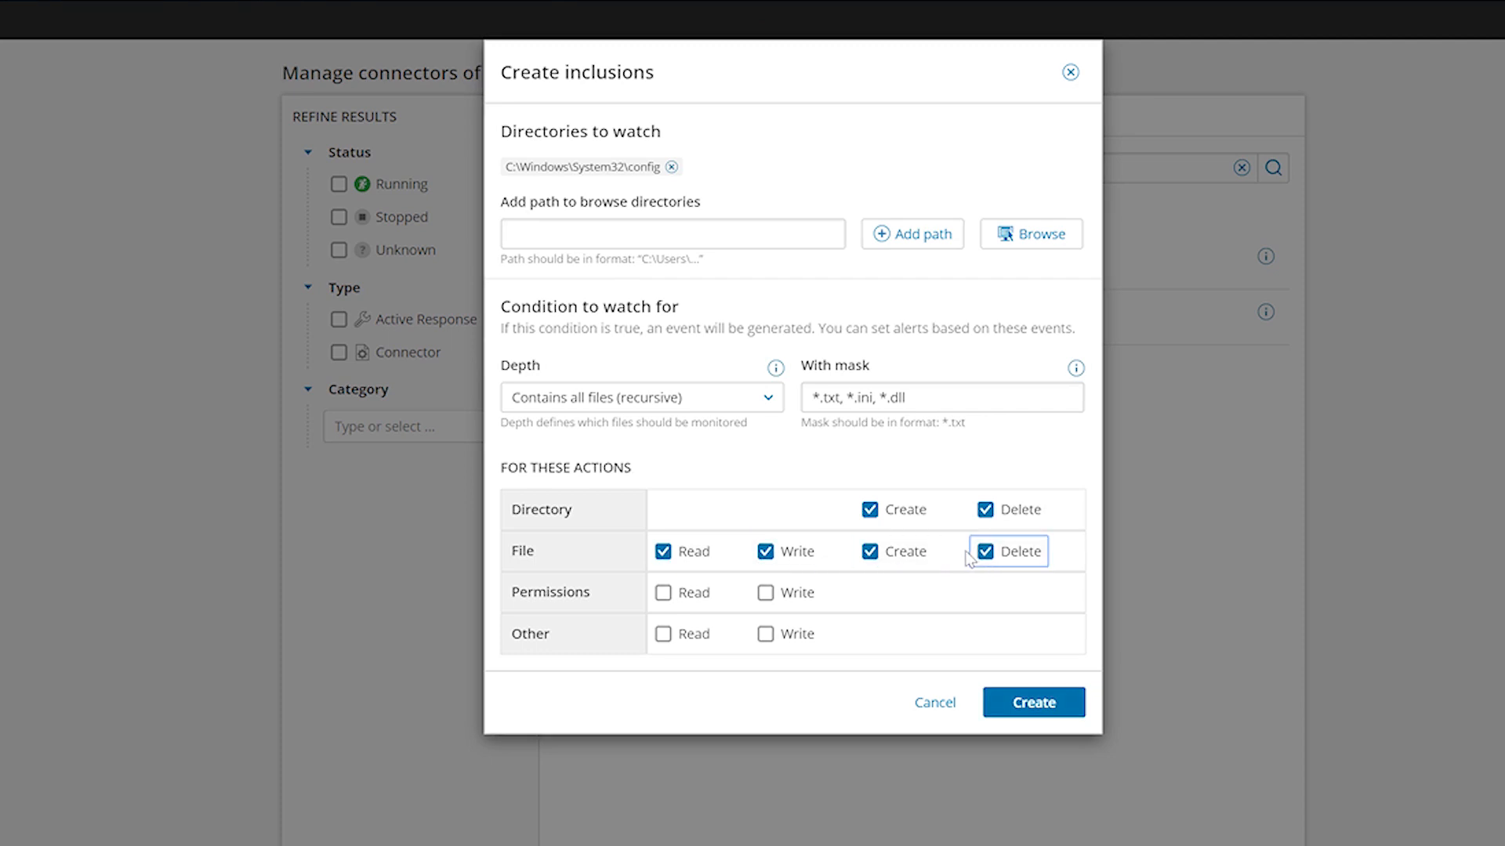
left_click(765, 593)
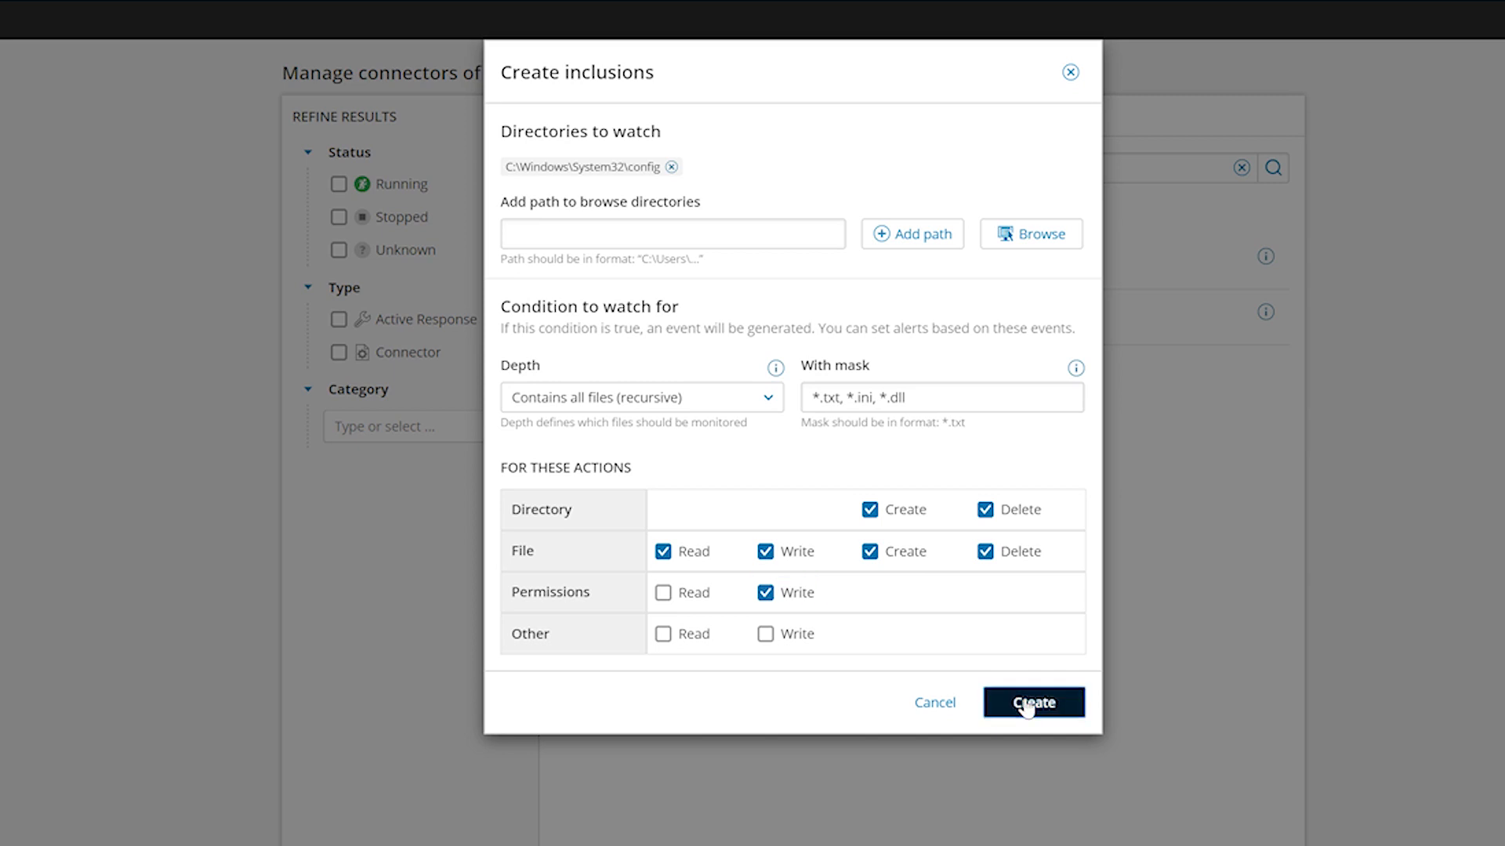
Save the inclusion, then add a *.tmp exclusion for all locally connected discs.
left_click(1033, 702)
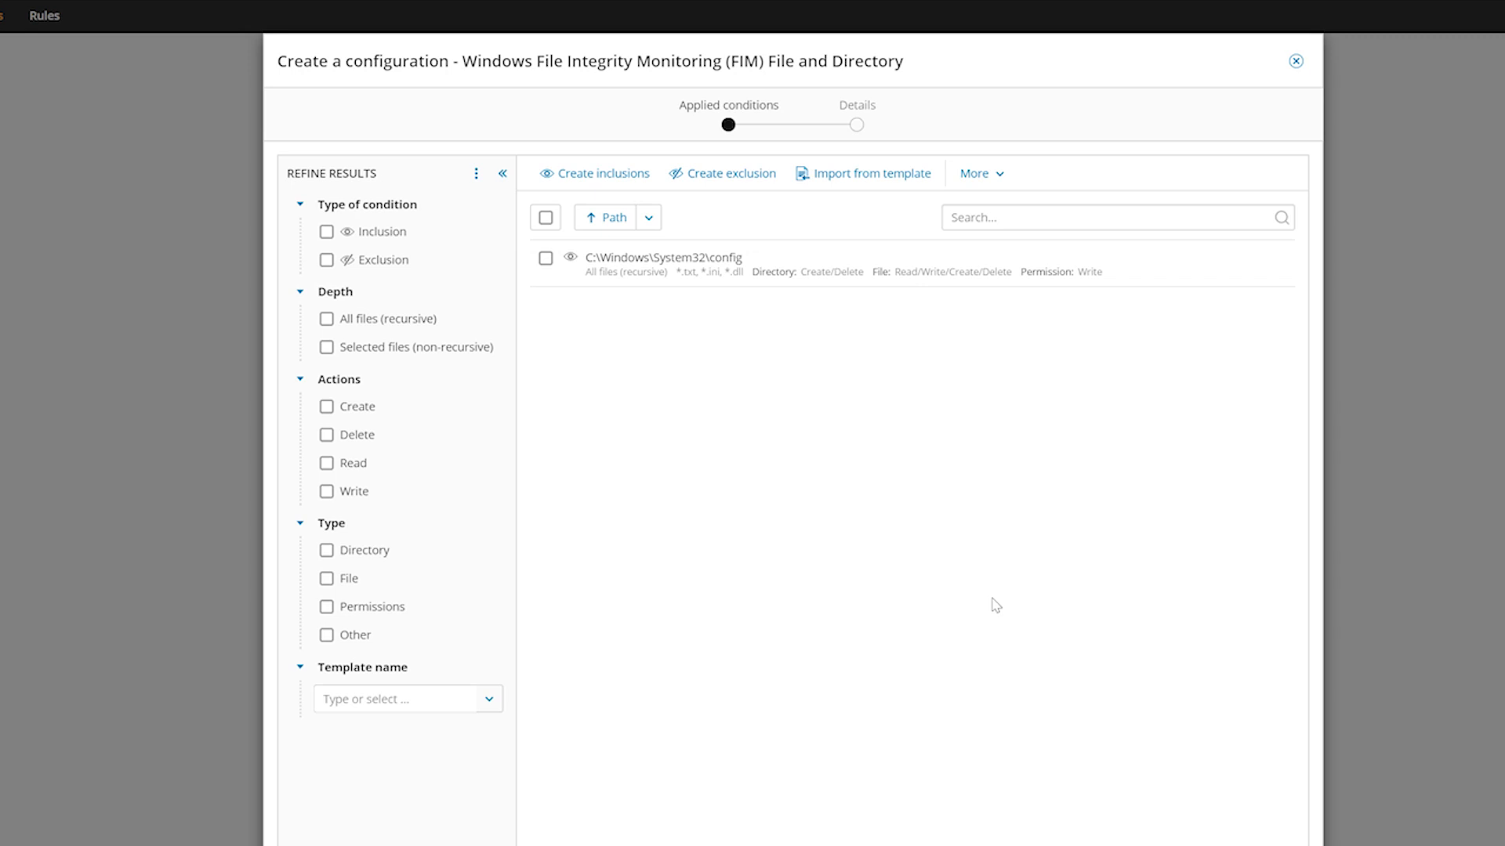
mouse_move(893, 565)
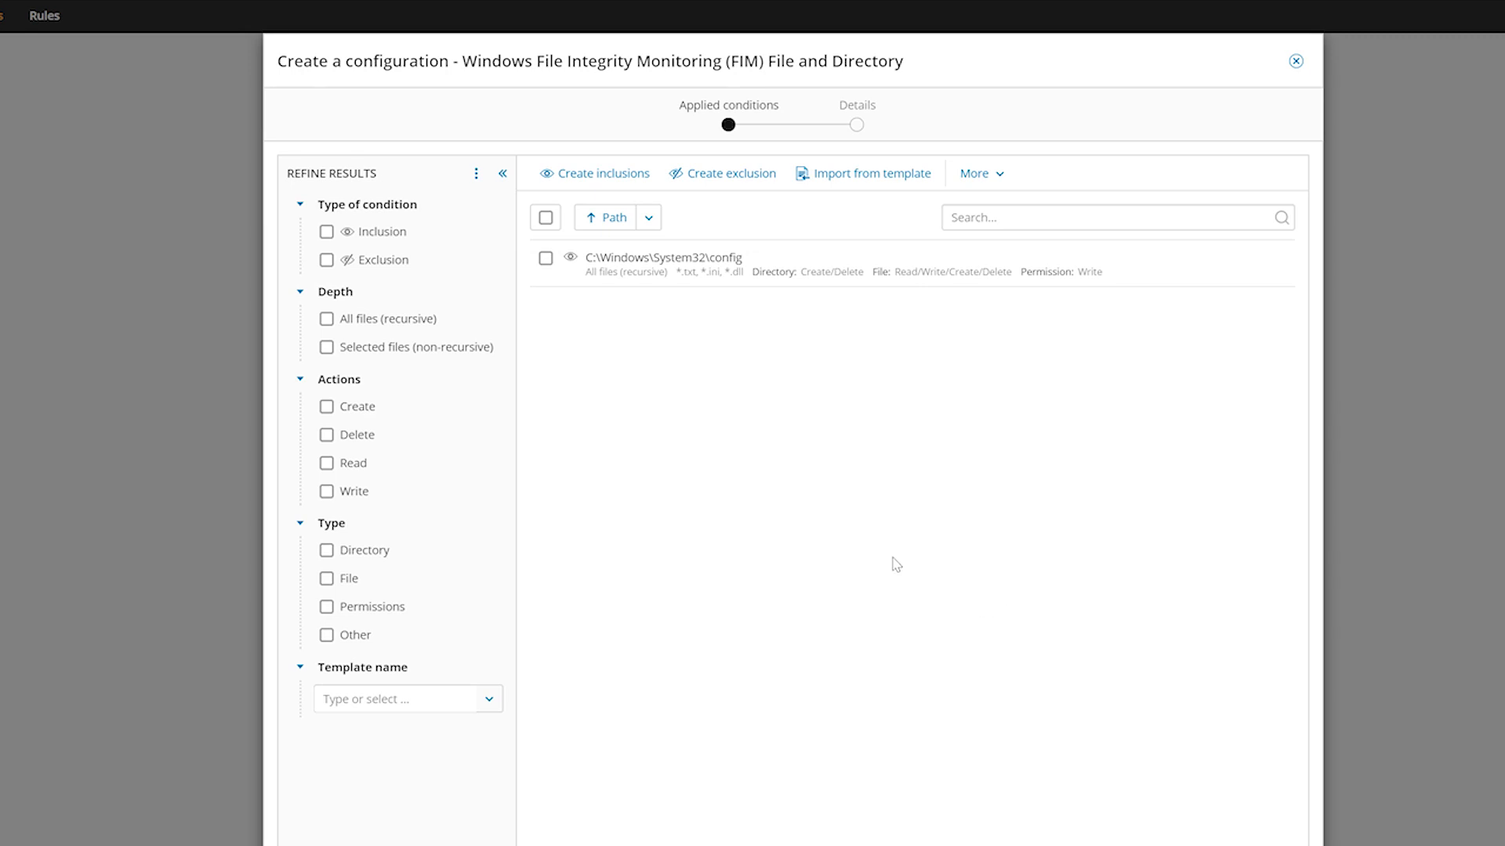
left_click(729, 172)
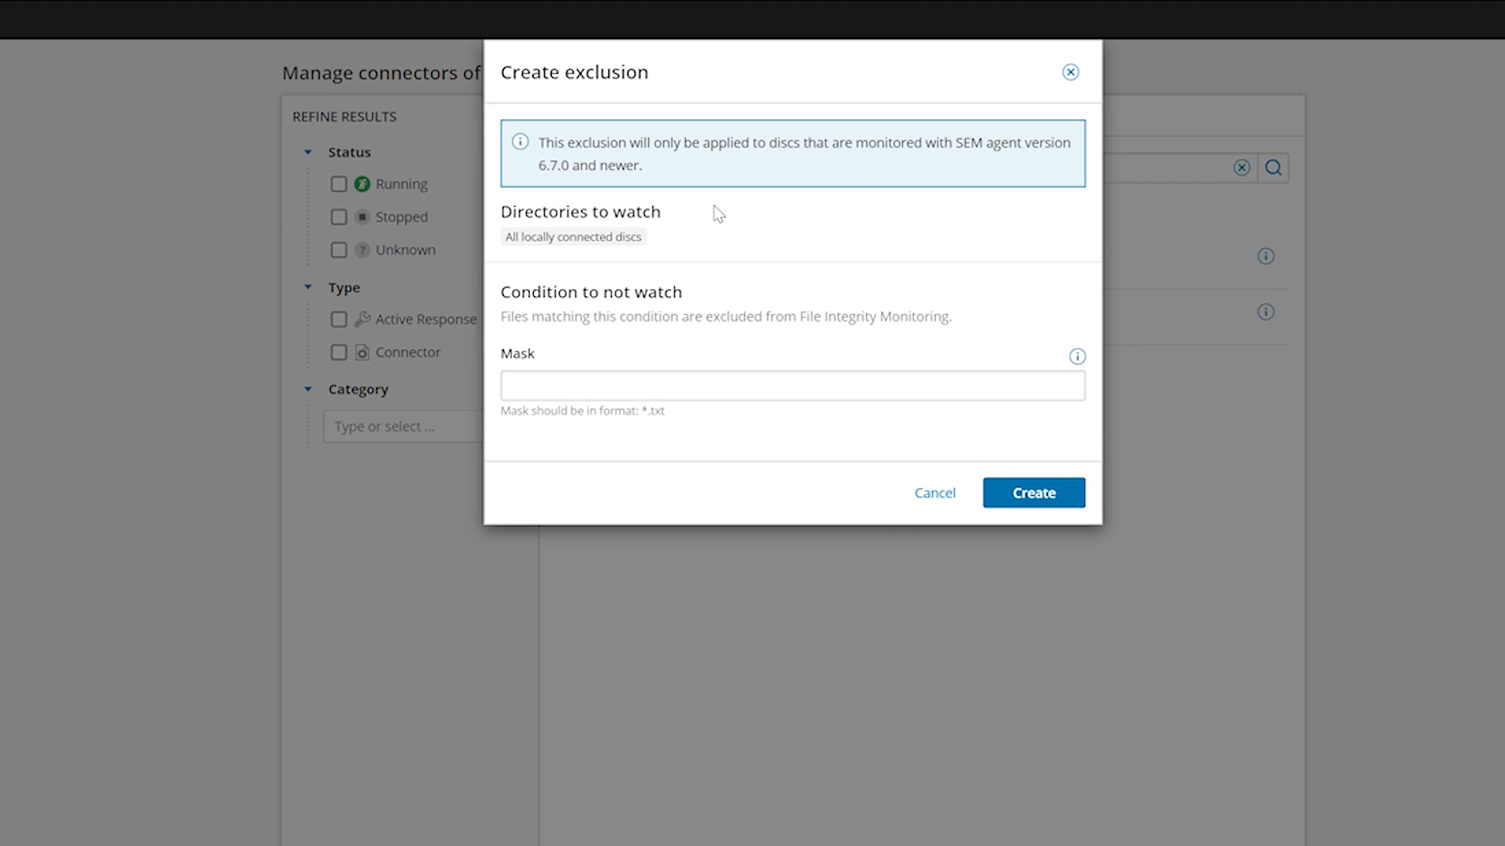
mouse_move(595, 367)
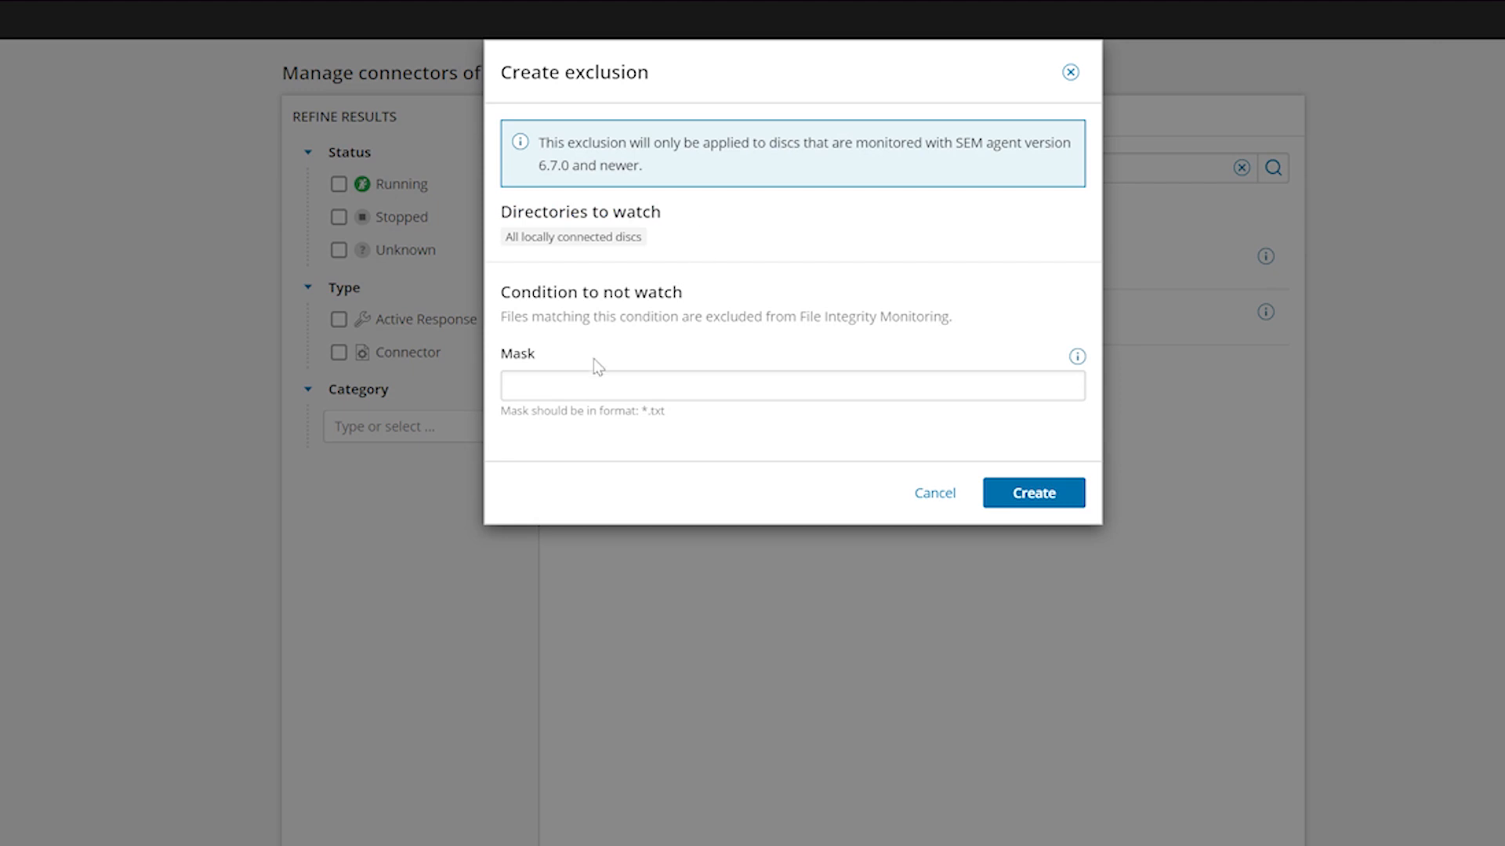
type("*.t")
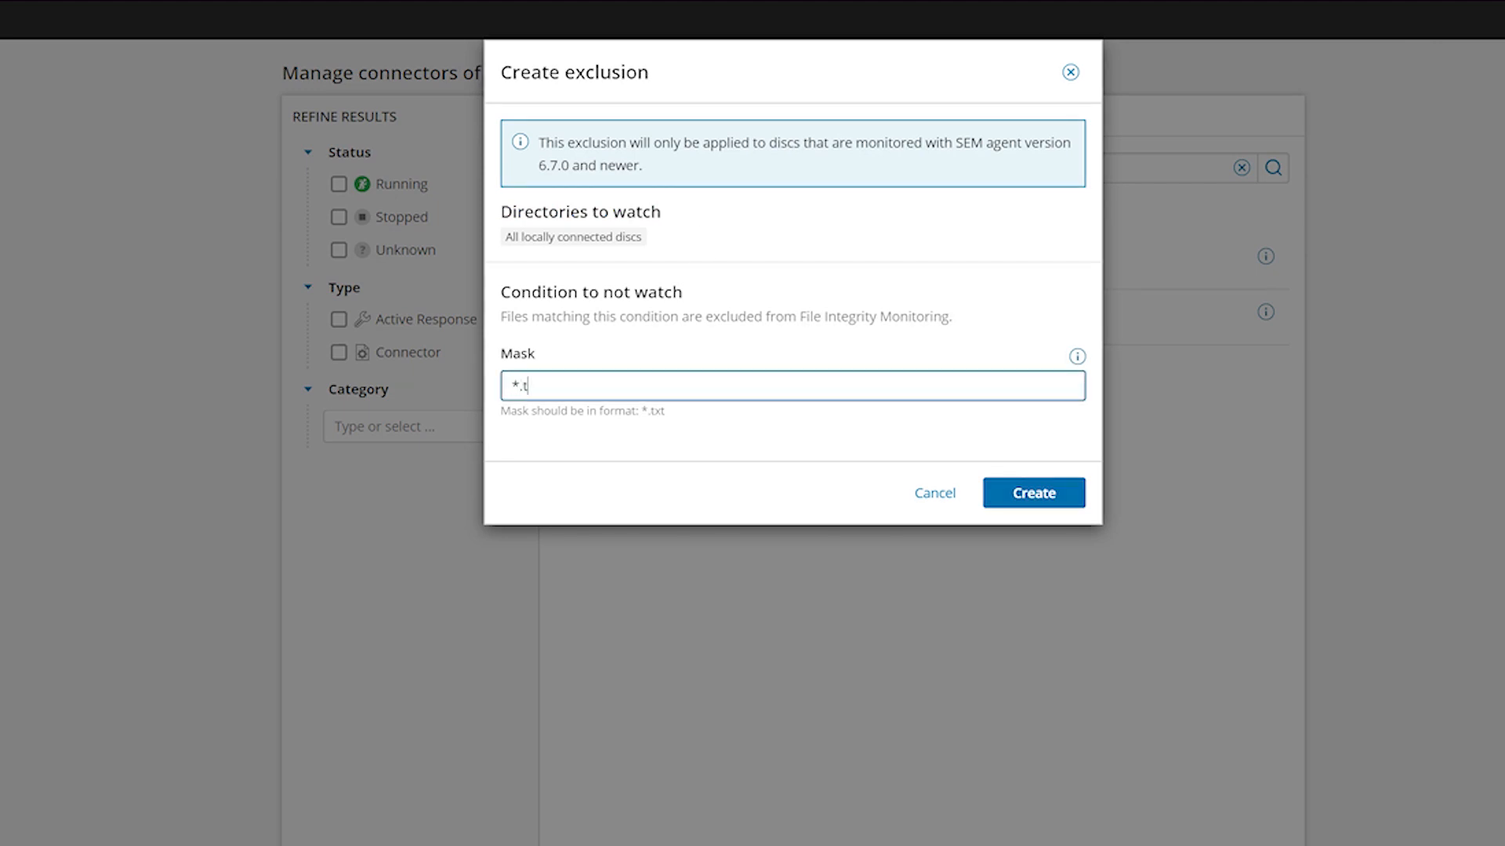
type("mp")
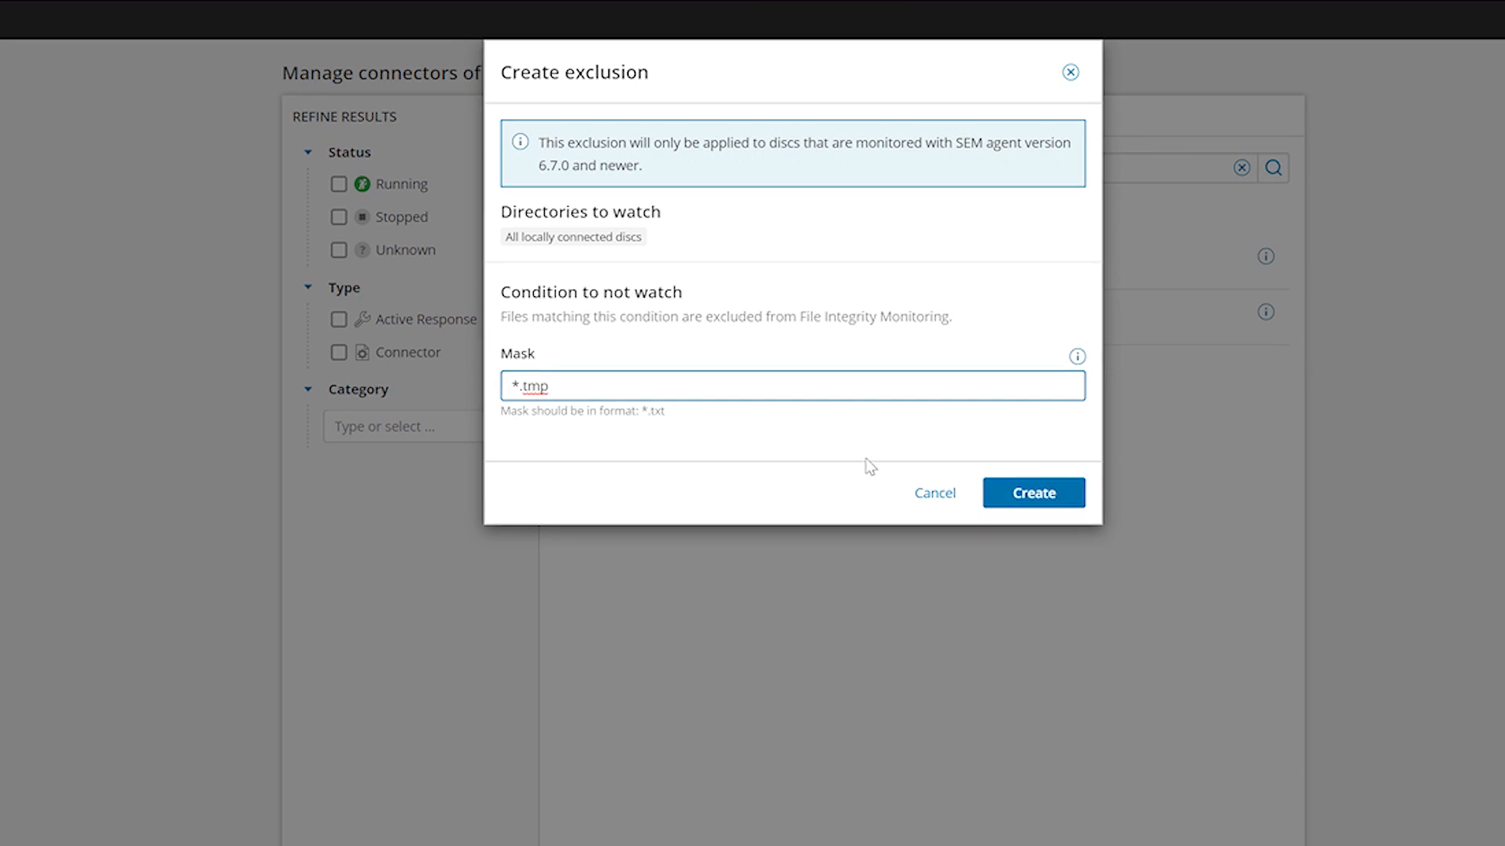
left_click(1033, 492)
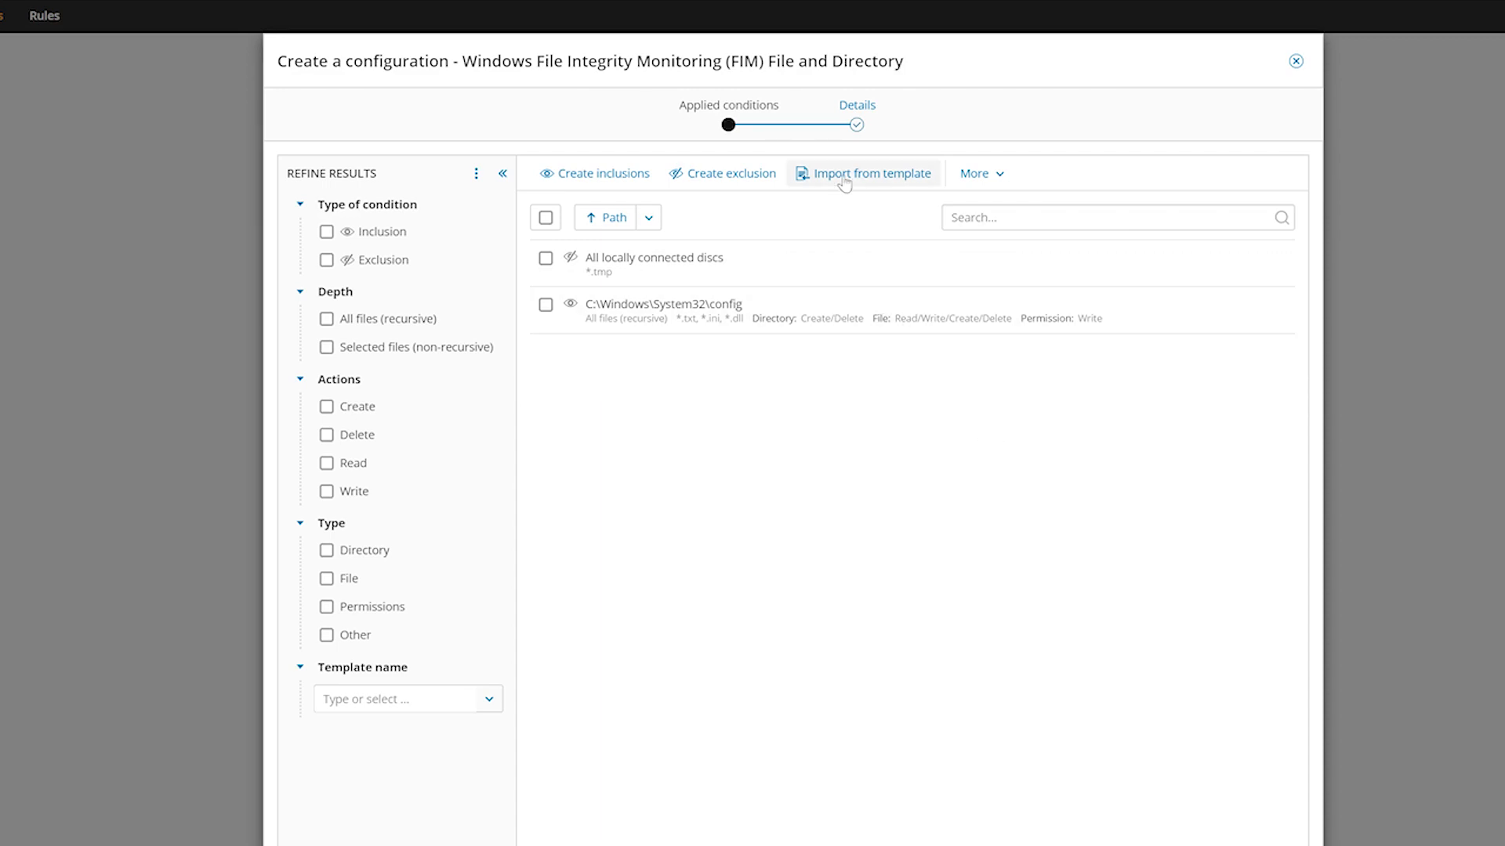
Import the Windows Server Monitoring template's conditions into the configuration.
left_click(871, 172)
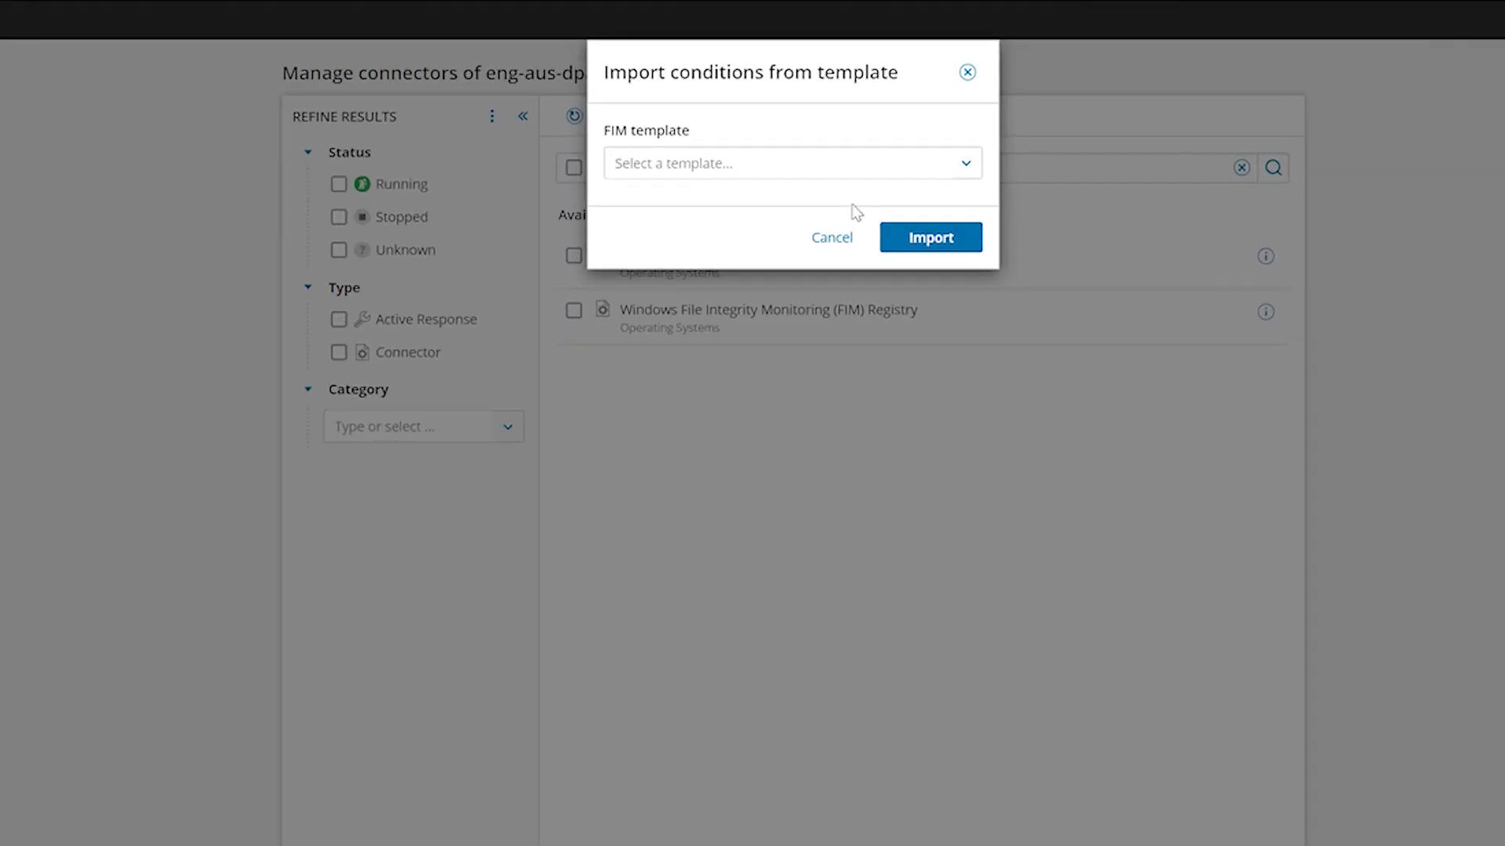
left_click(791, 162)
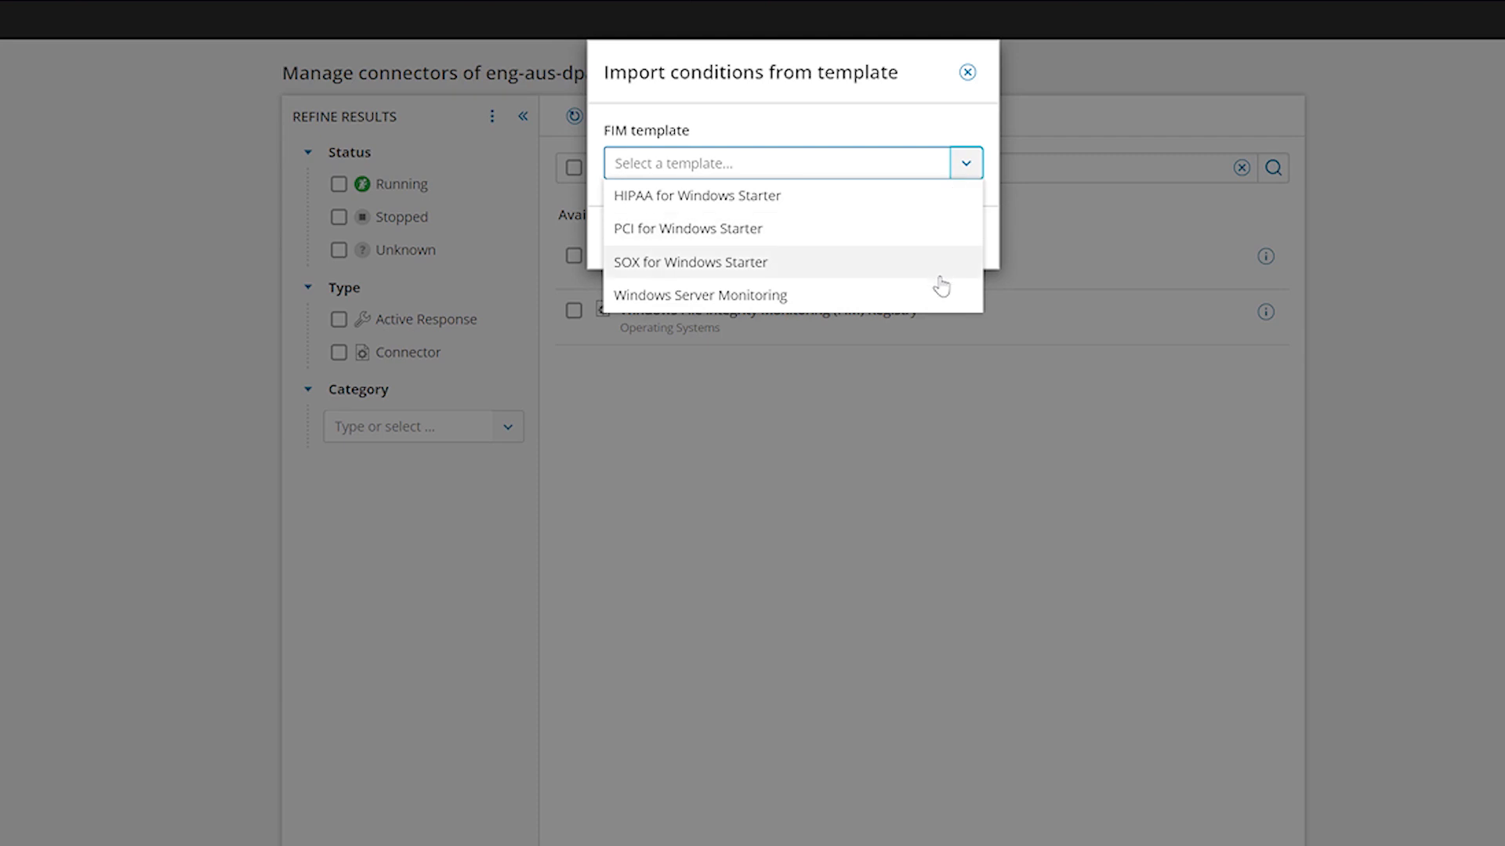
left_click(700, 294)
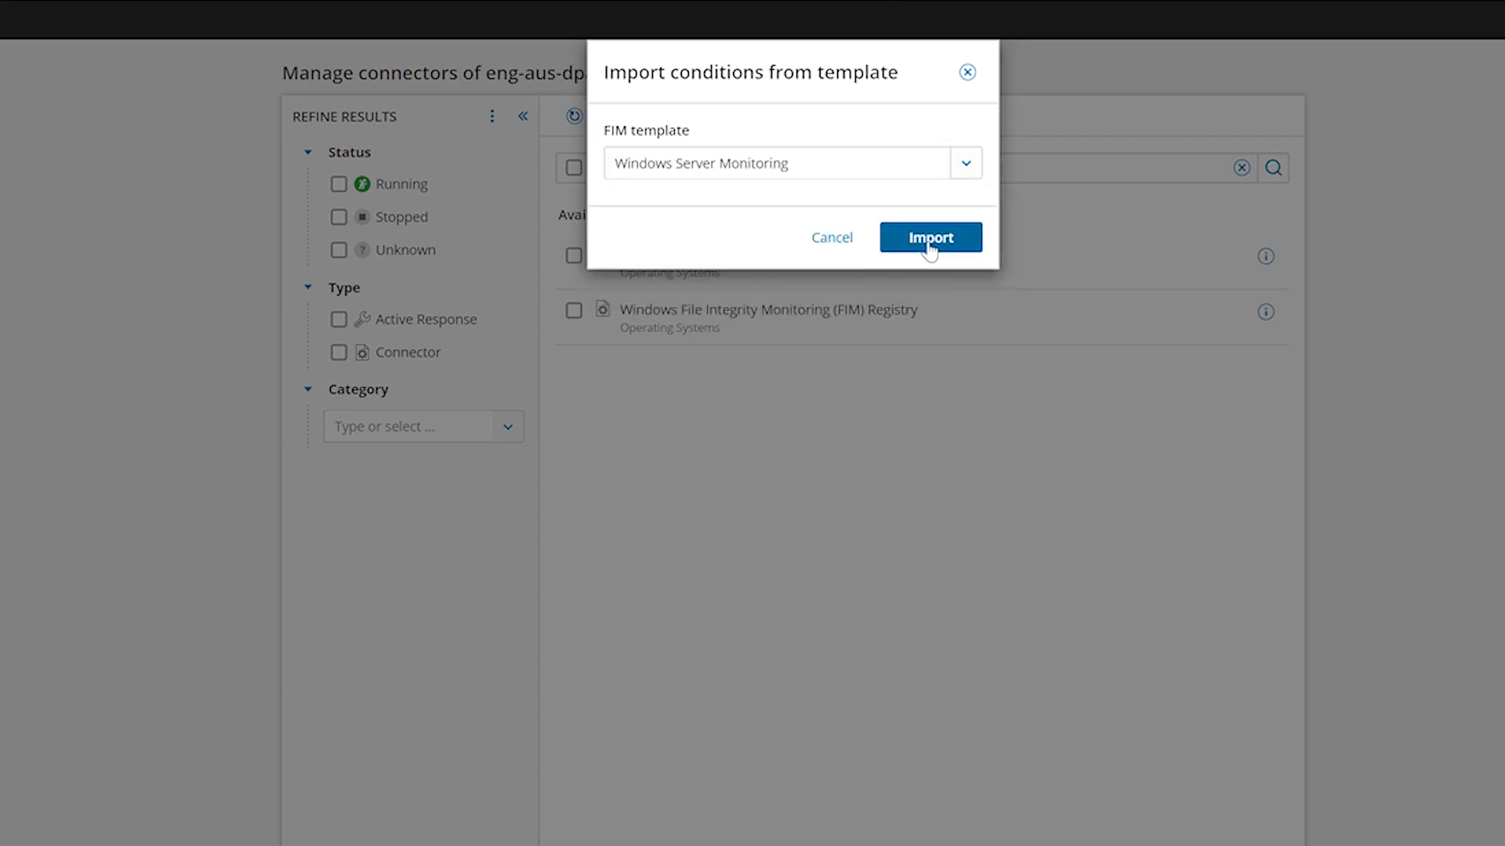
left_click(929, 237)
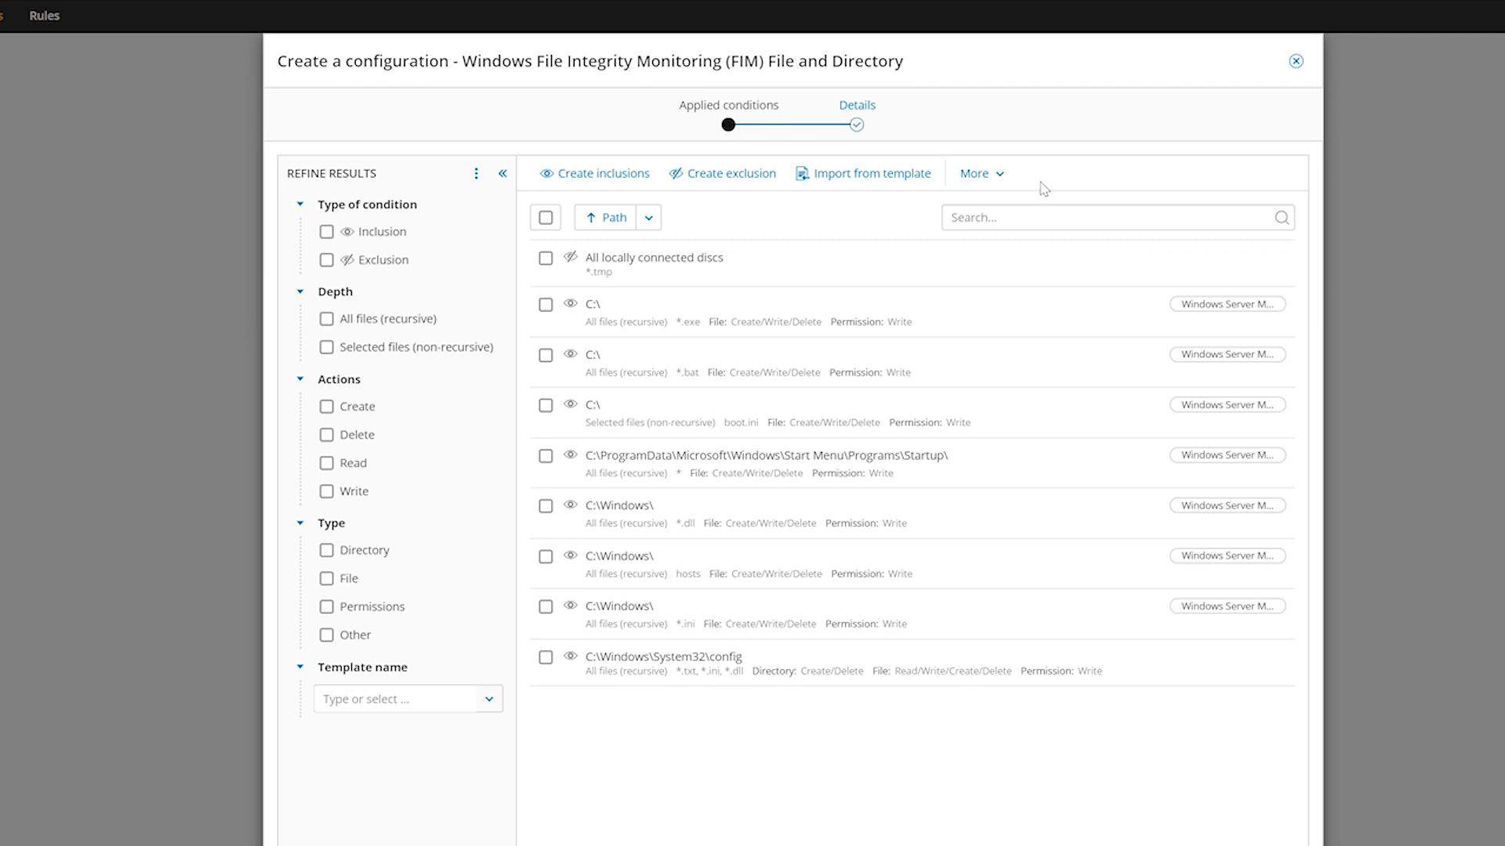
Export all conditions as template Sys32_Config_FIM, described 'Windows Server Monitoring including Sys32\Config'.
left_click(975, 174)
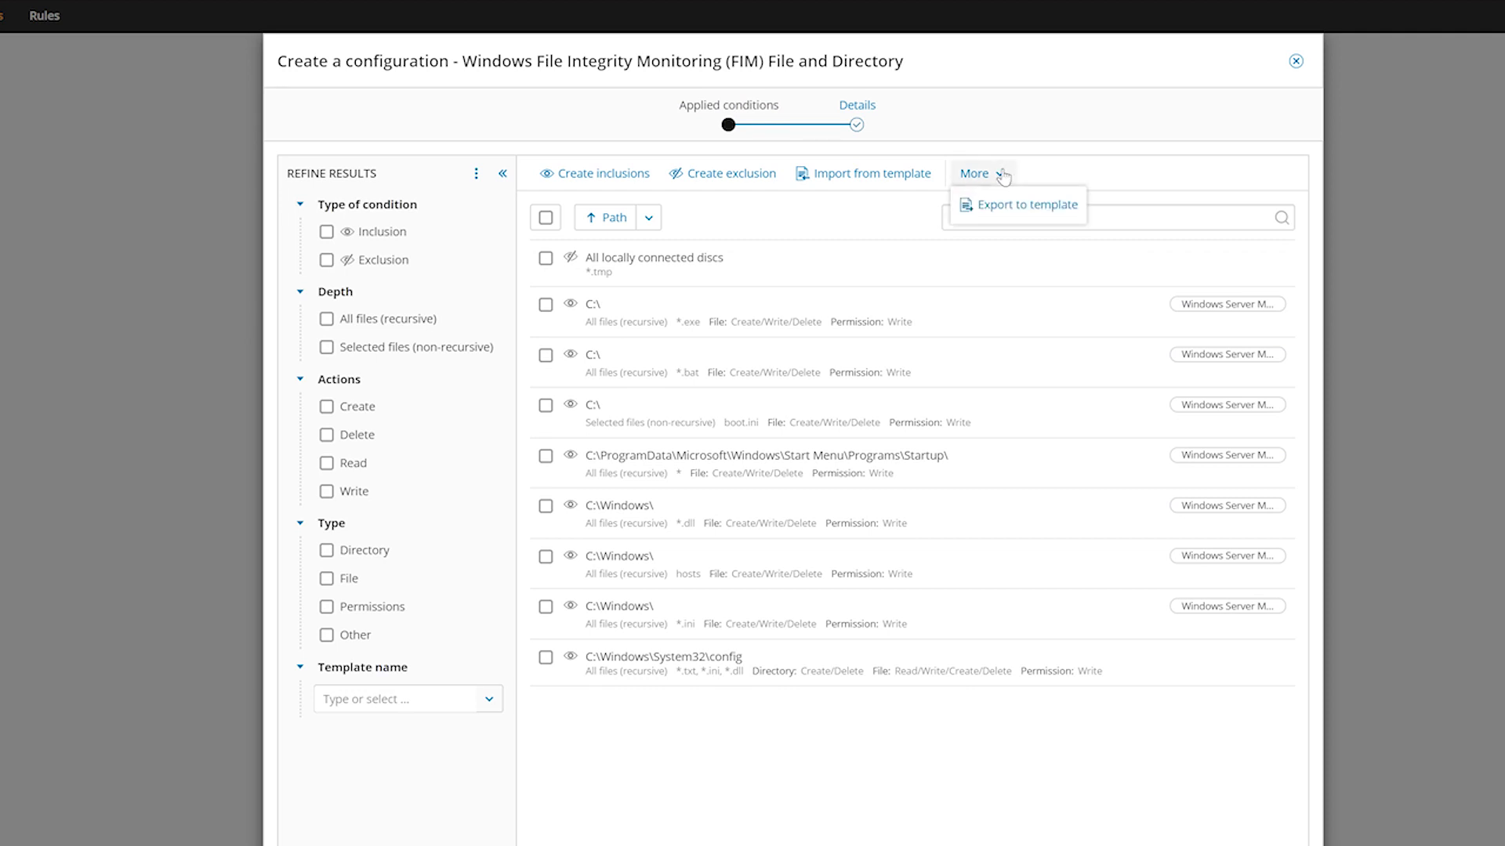
left_click(1025, 204)
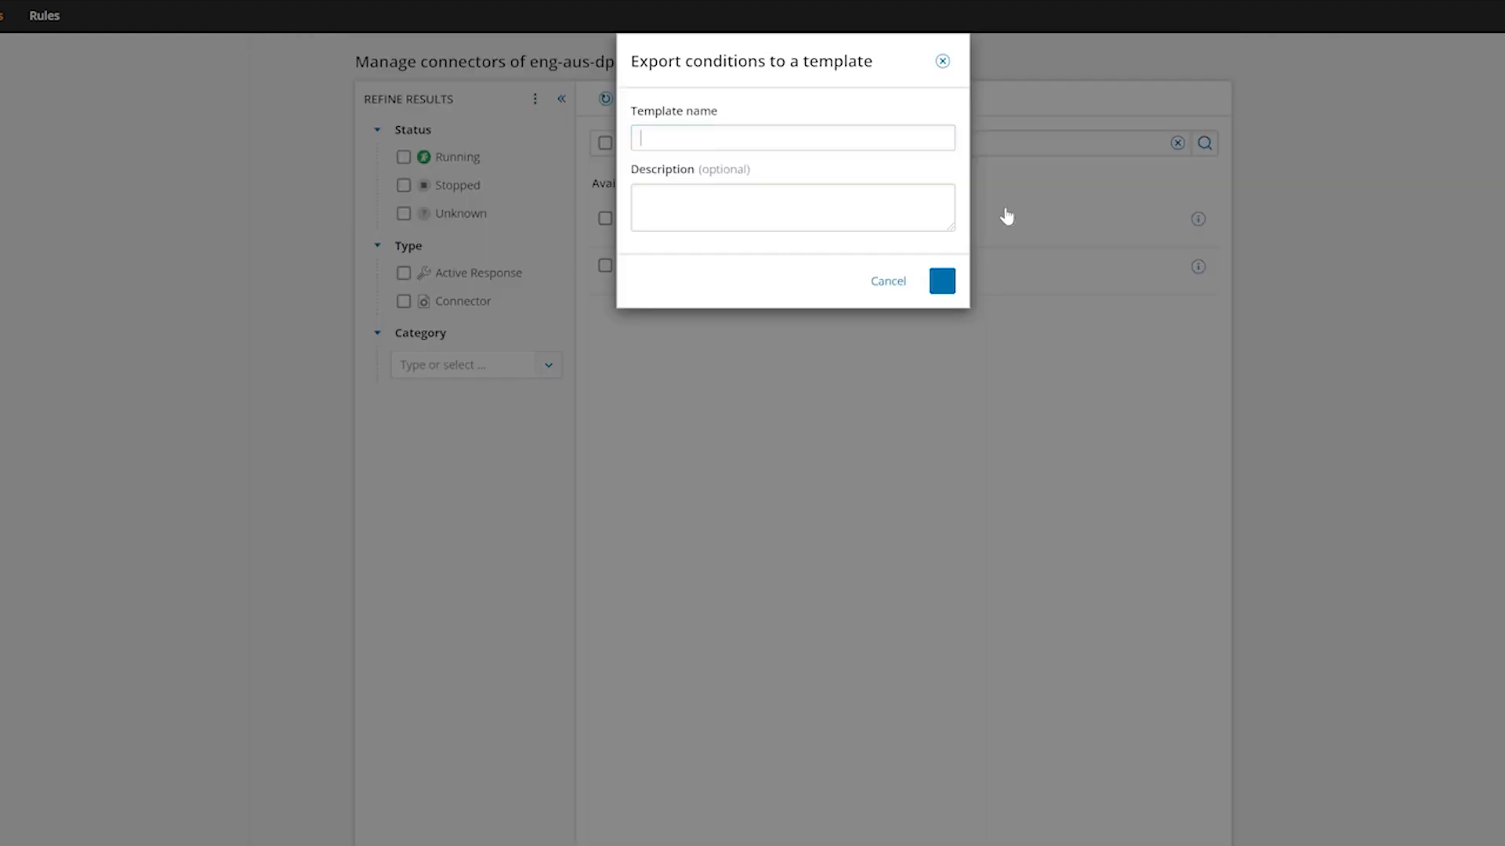
type("Sys32_Config_FIM")
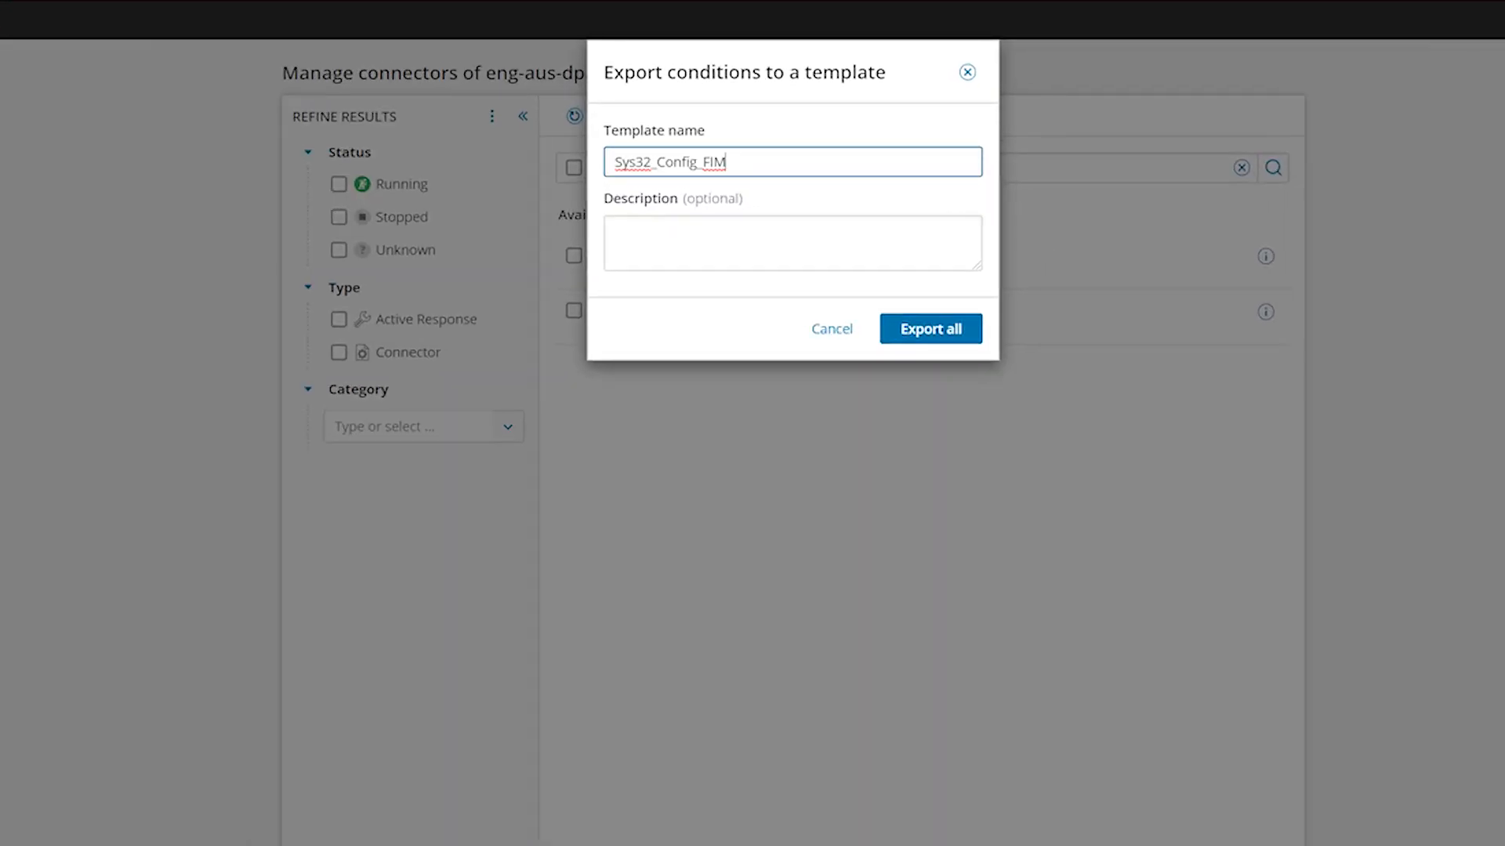
type("Windows Server Monitoring including")
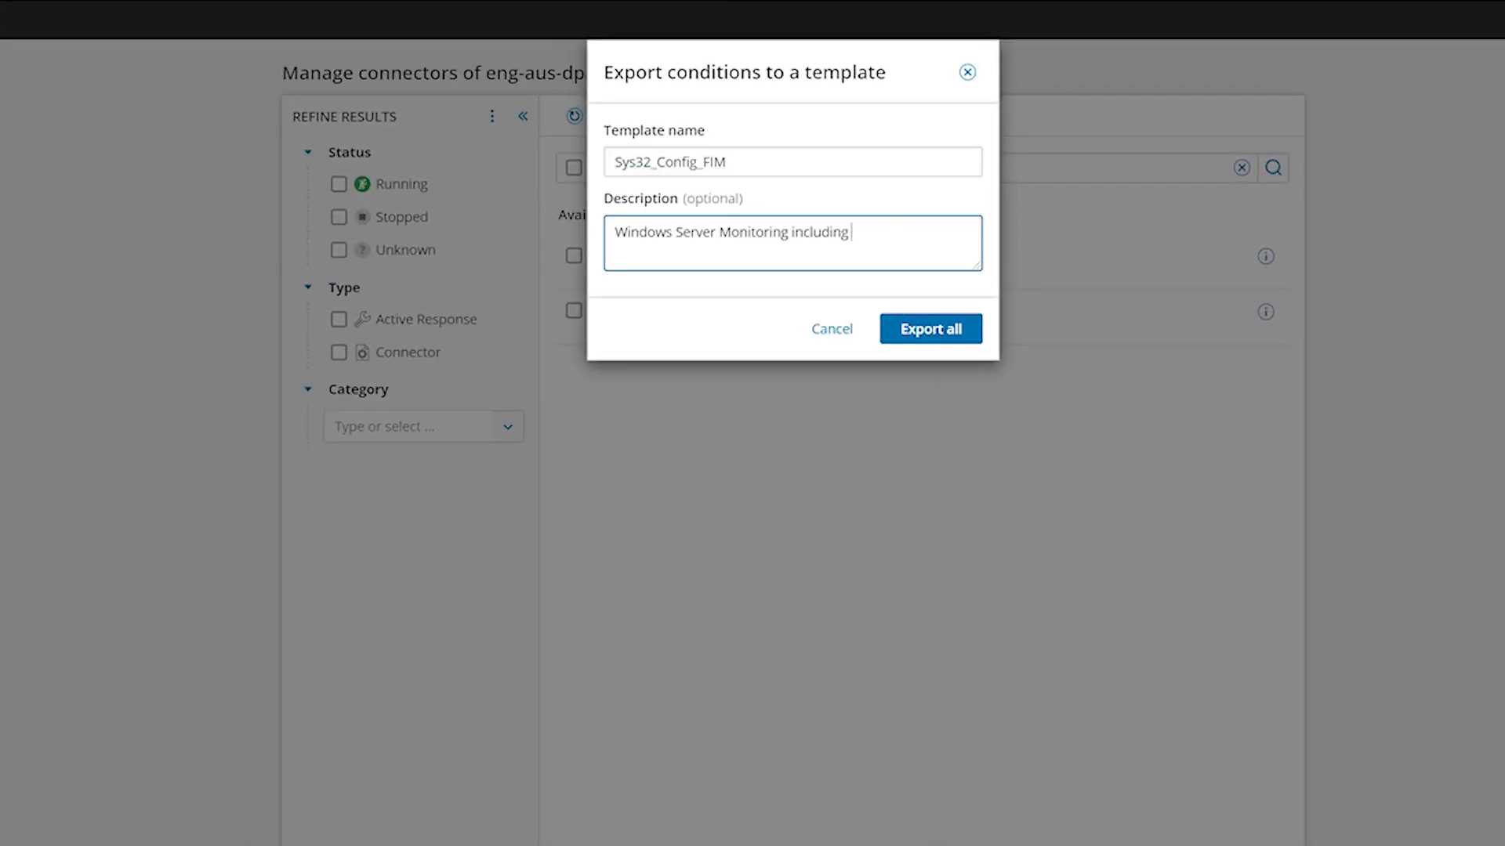
type("Sys32\\Config")
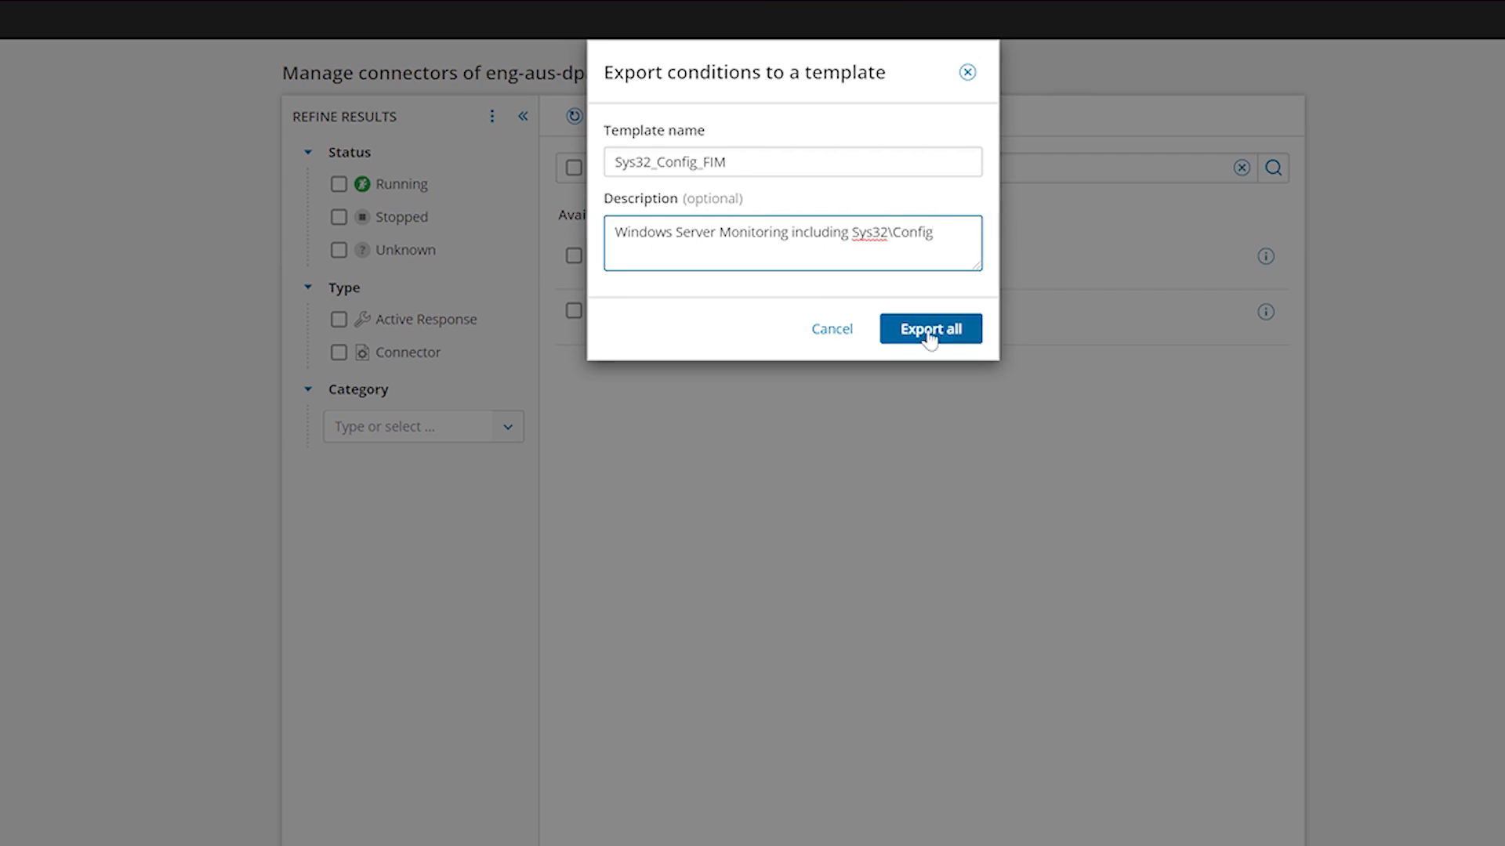
left_click(928, 329)
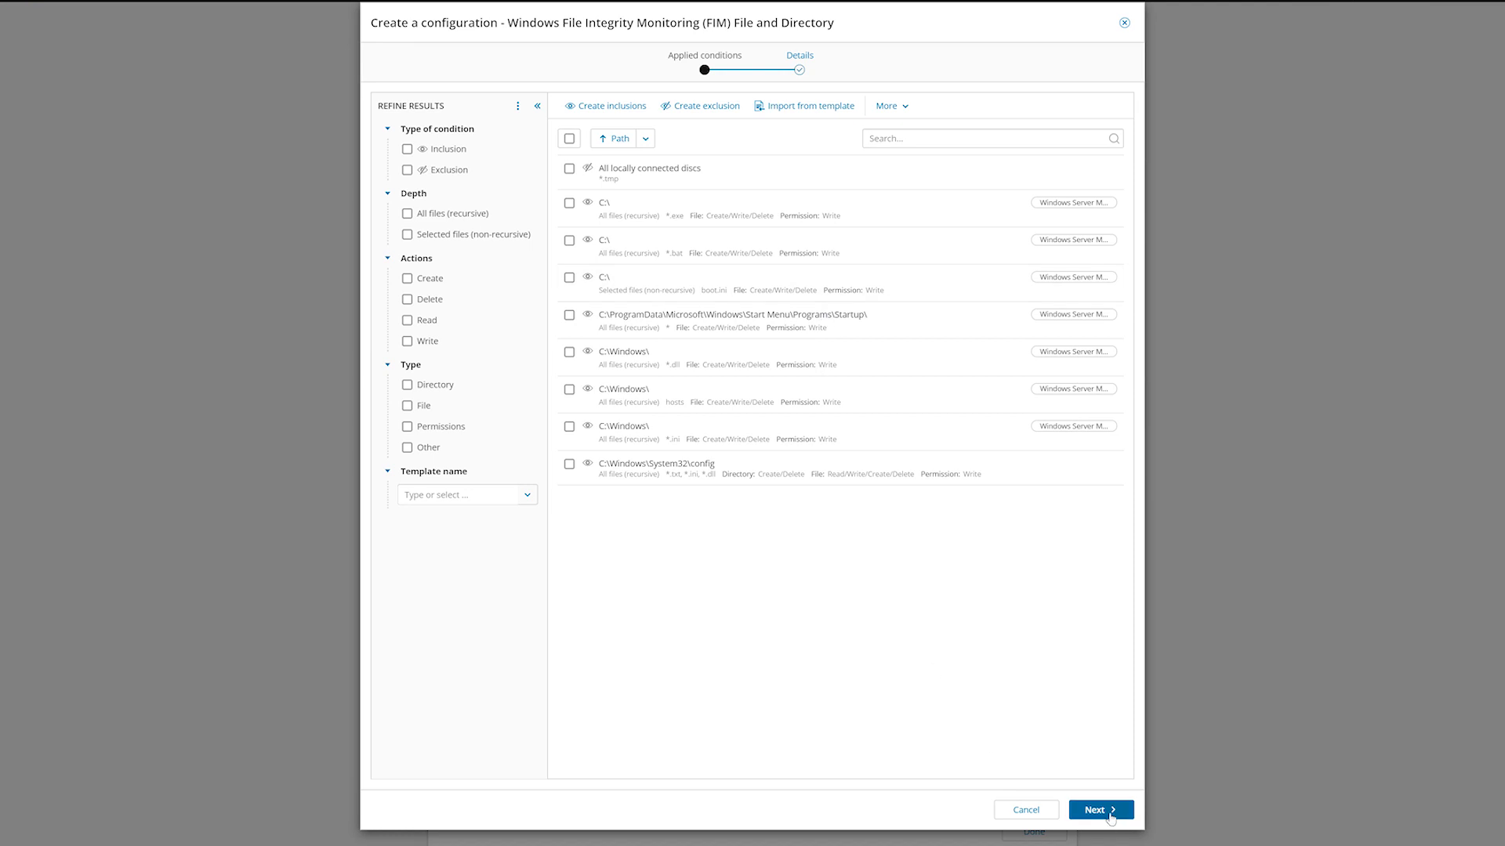
Keep the name FIM File and Directory and create the connector.
left_click(1101, 809)
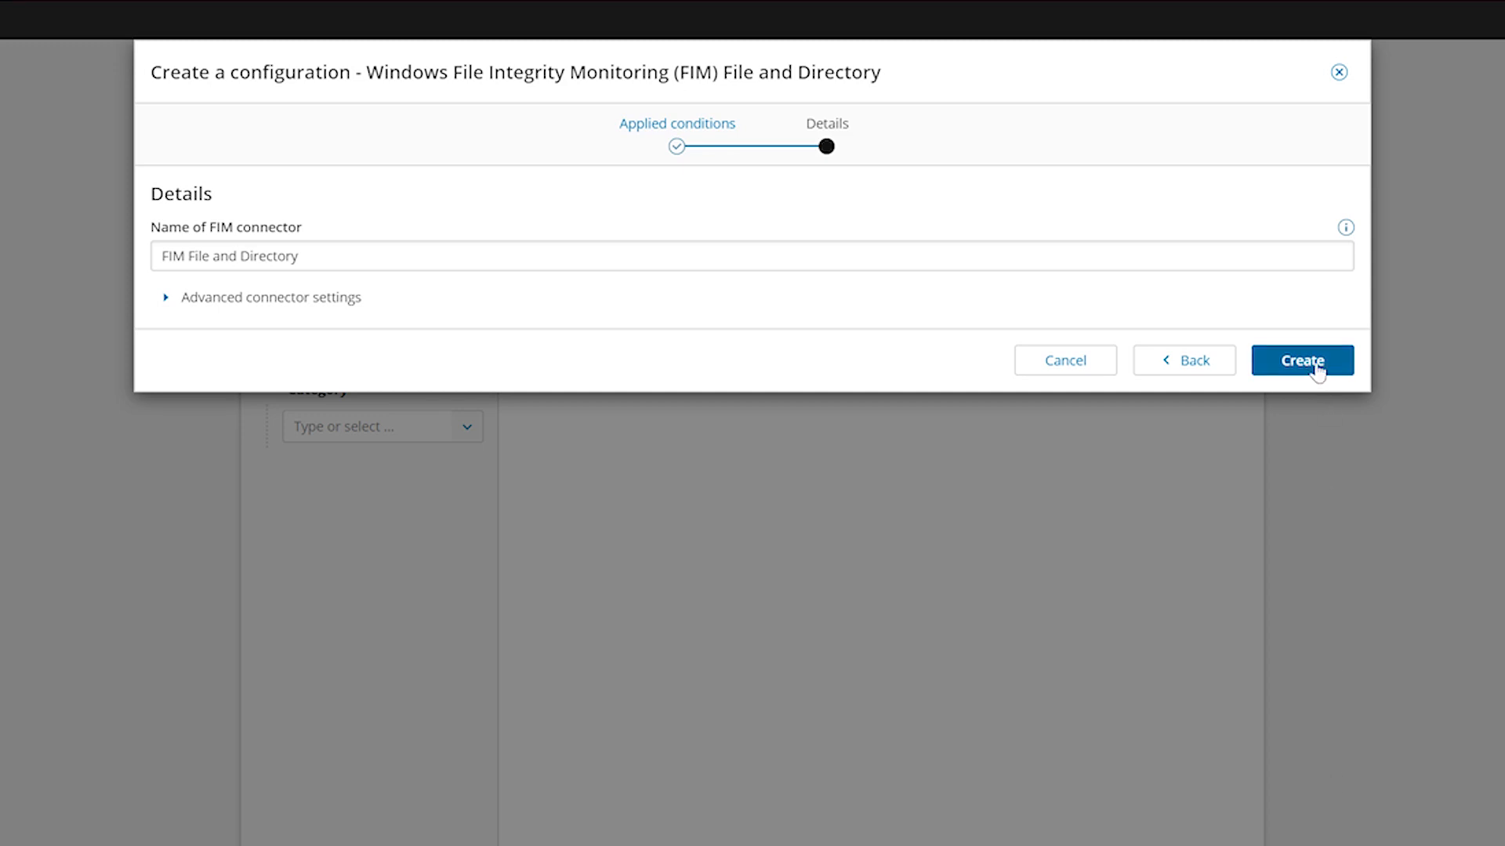
left_click(1301, 360)
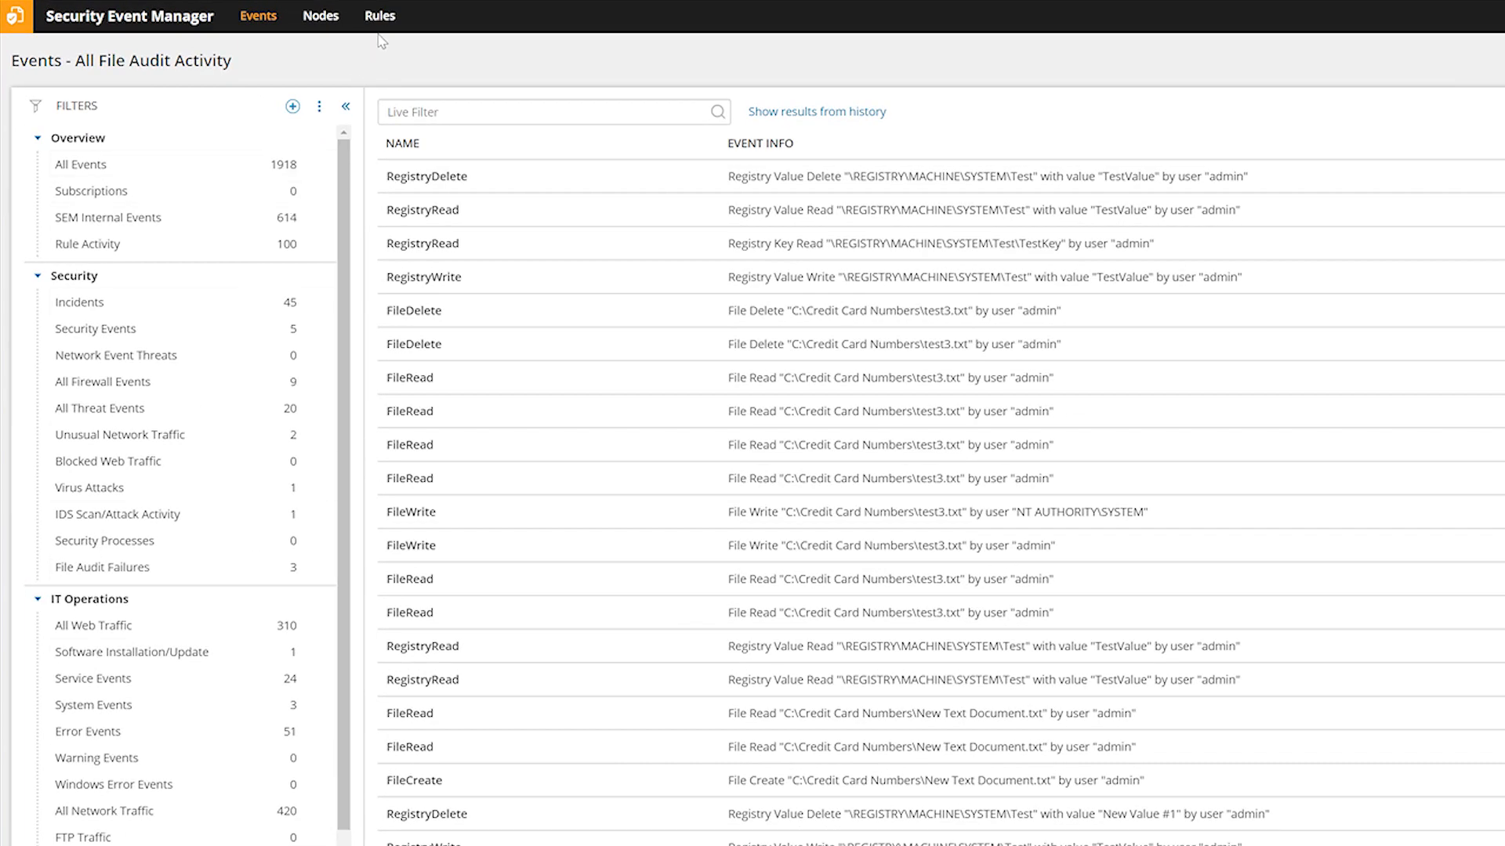
Search rule templates for 'file', then return to the full All Events list.
left_click(380, 15)
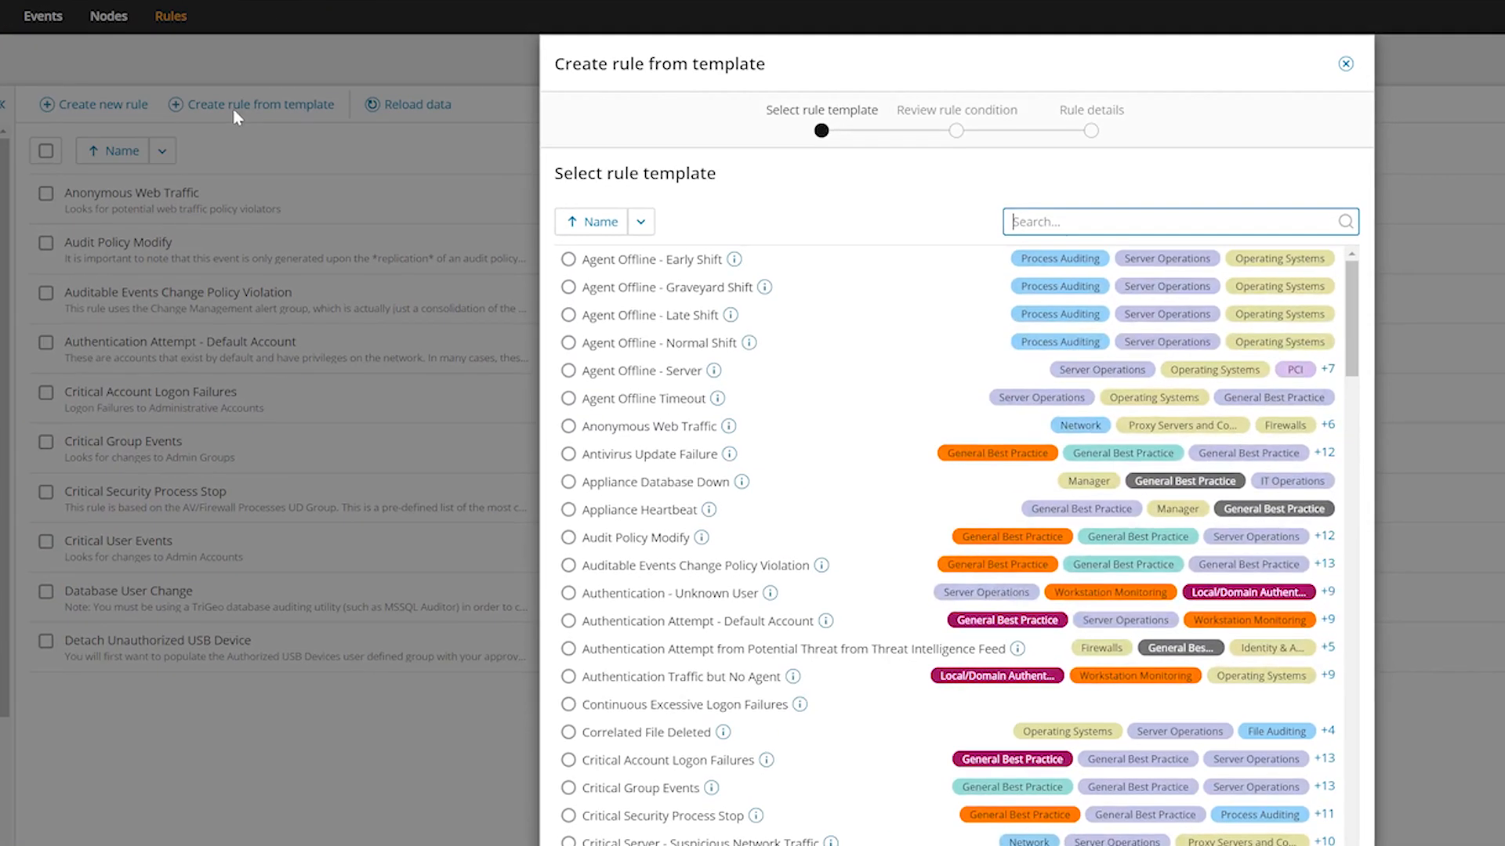
type("file")
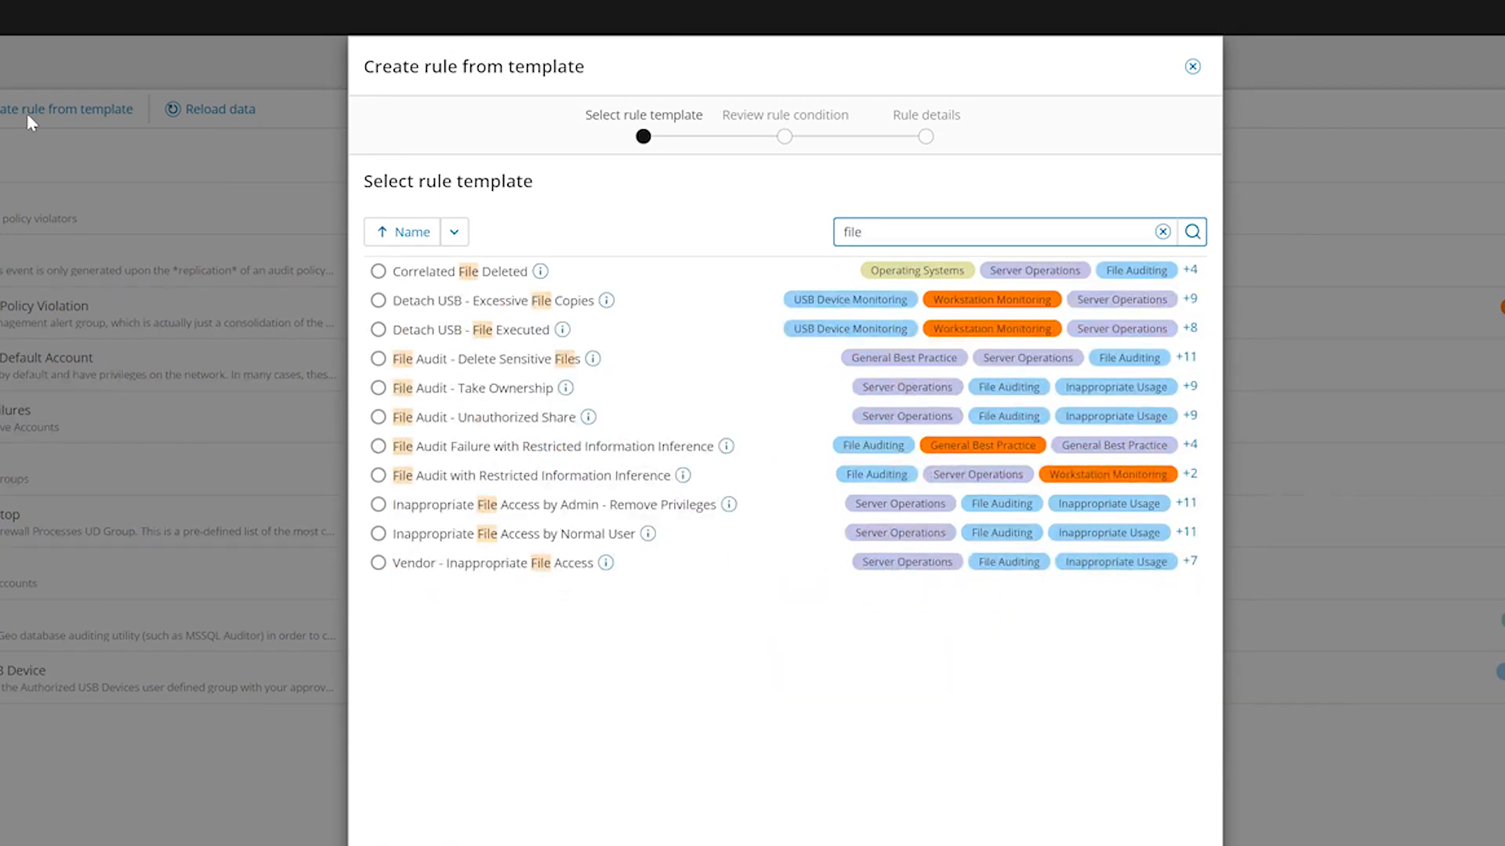
left_click(1192, 66)
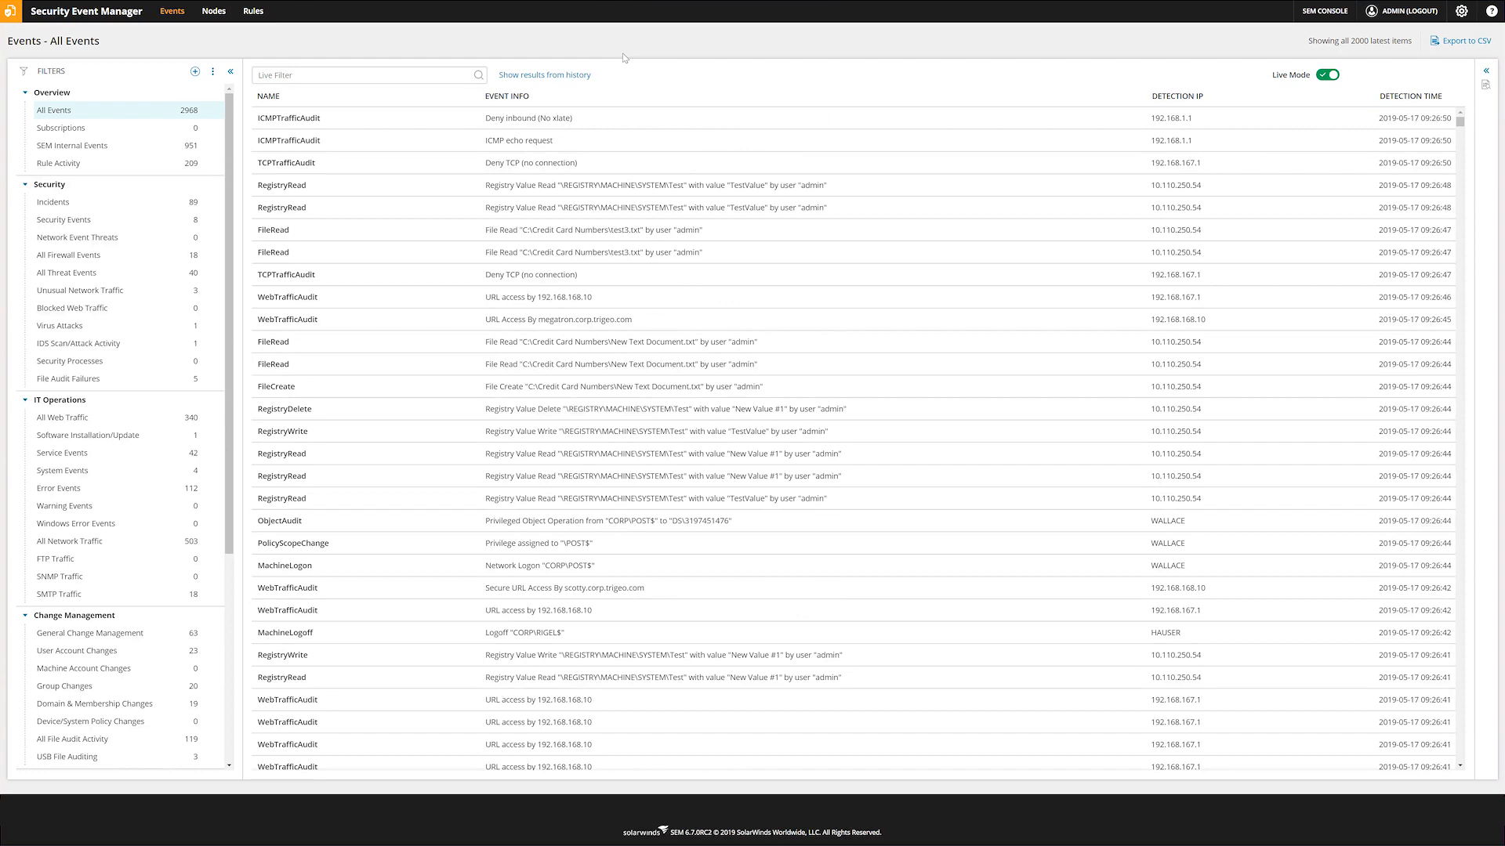